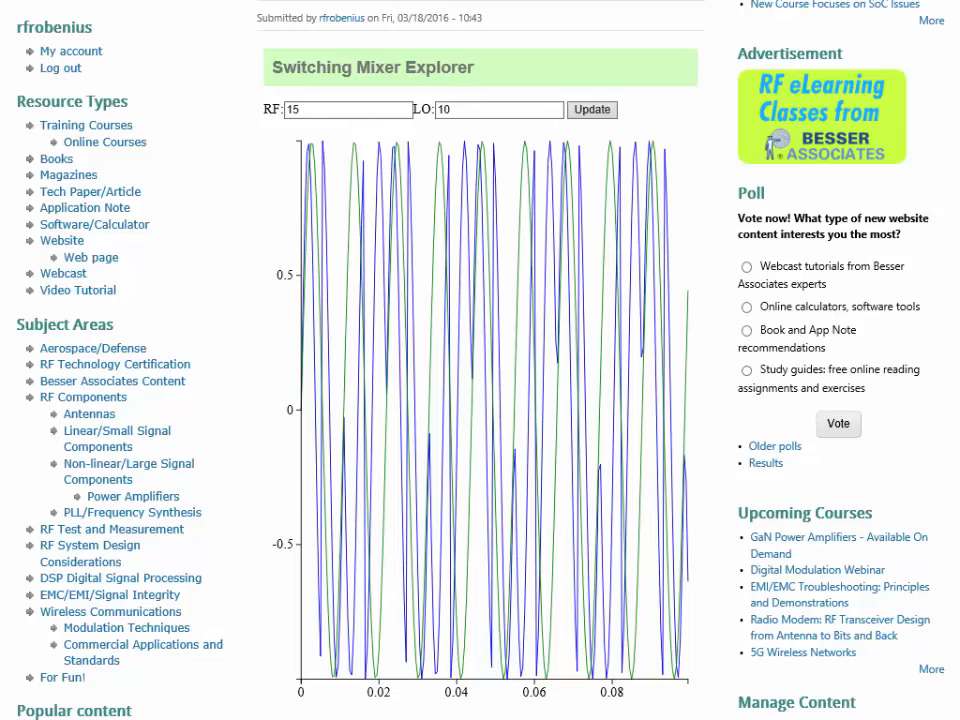
mouse_move(670, 524)
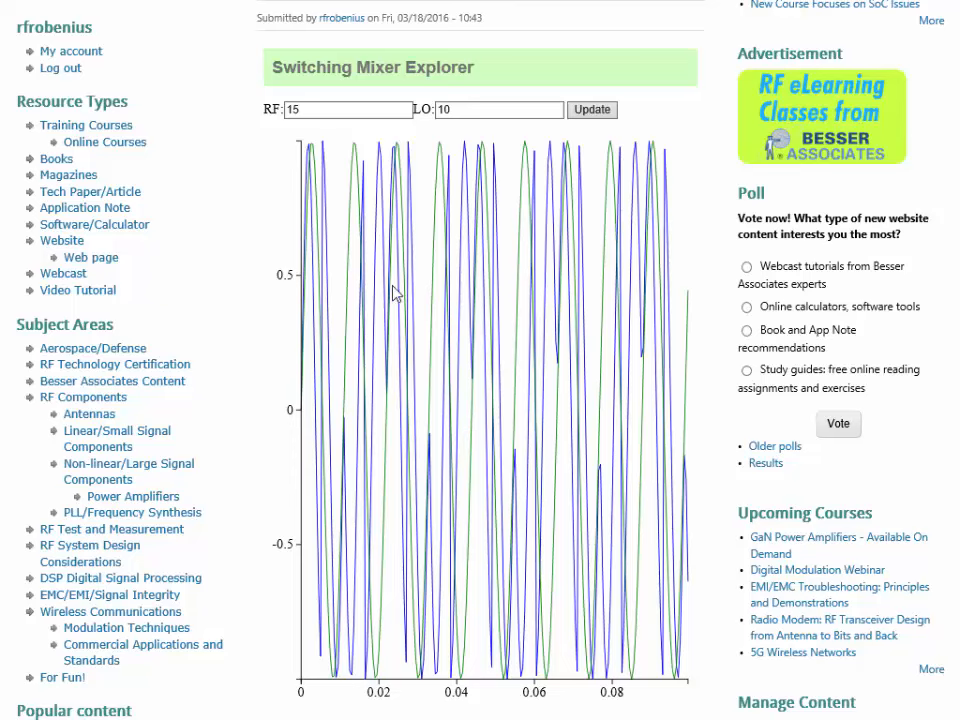
Step: Set RF to 4 and LO to 2, then update to replot both waveforms
click(340, 110)
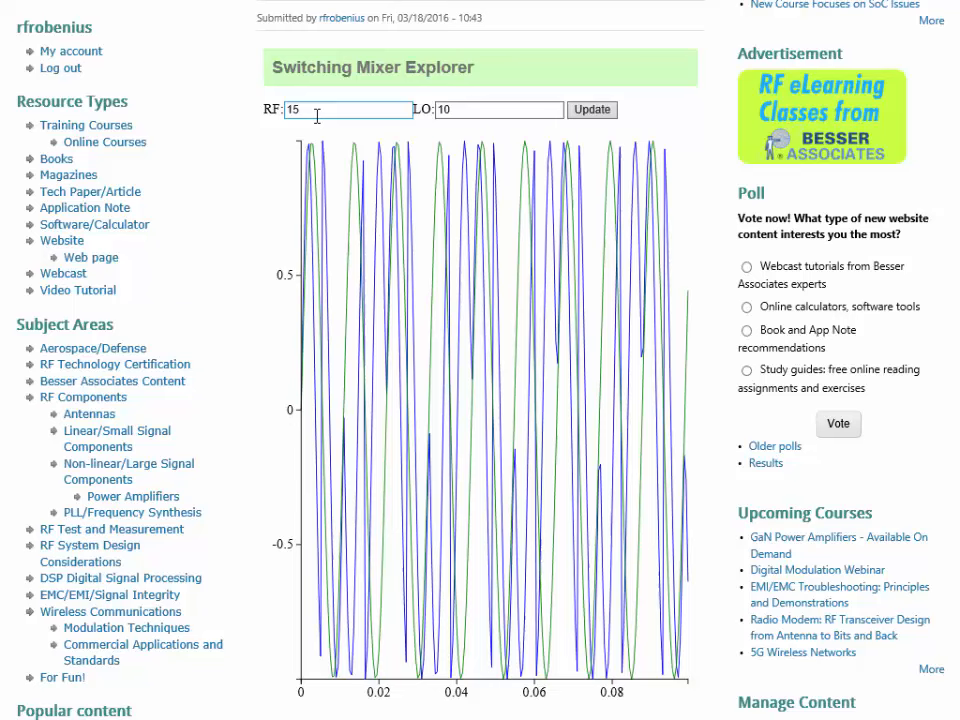
click(348, 110)
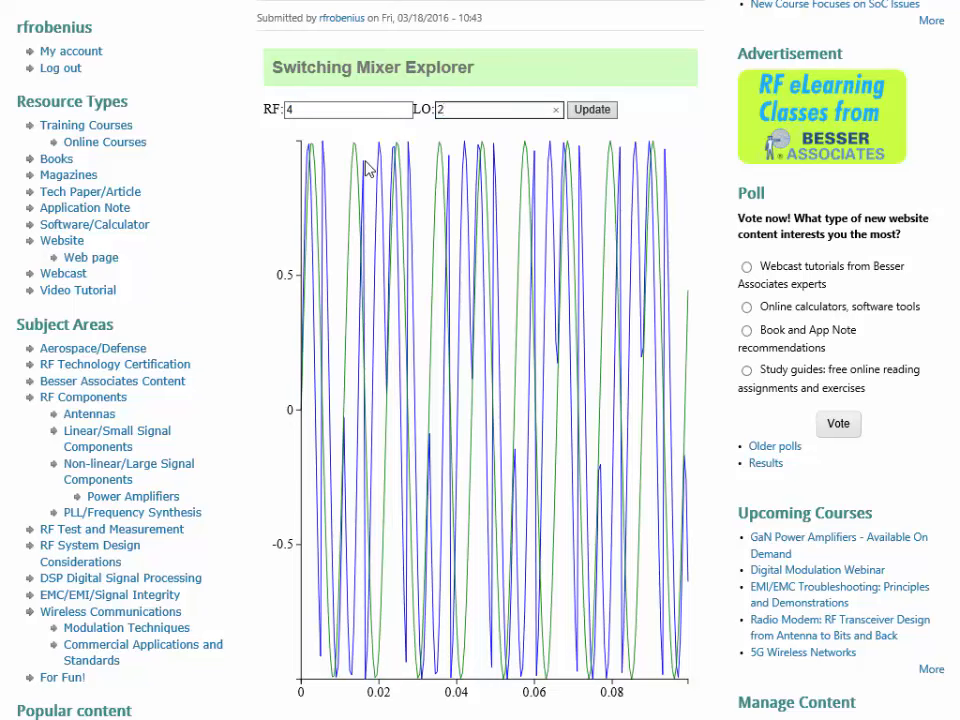
click(592, 110)
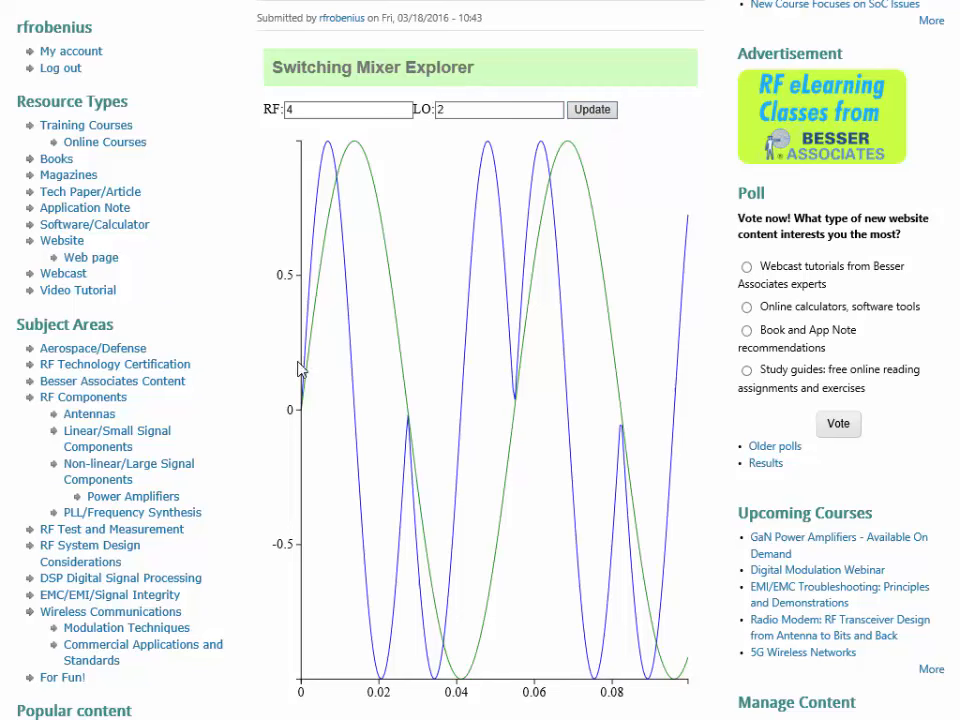
mouse_move(344, 176)
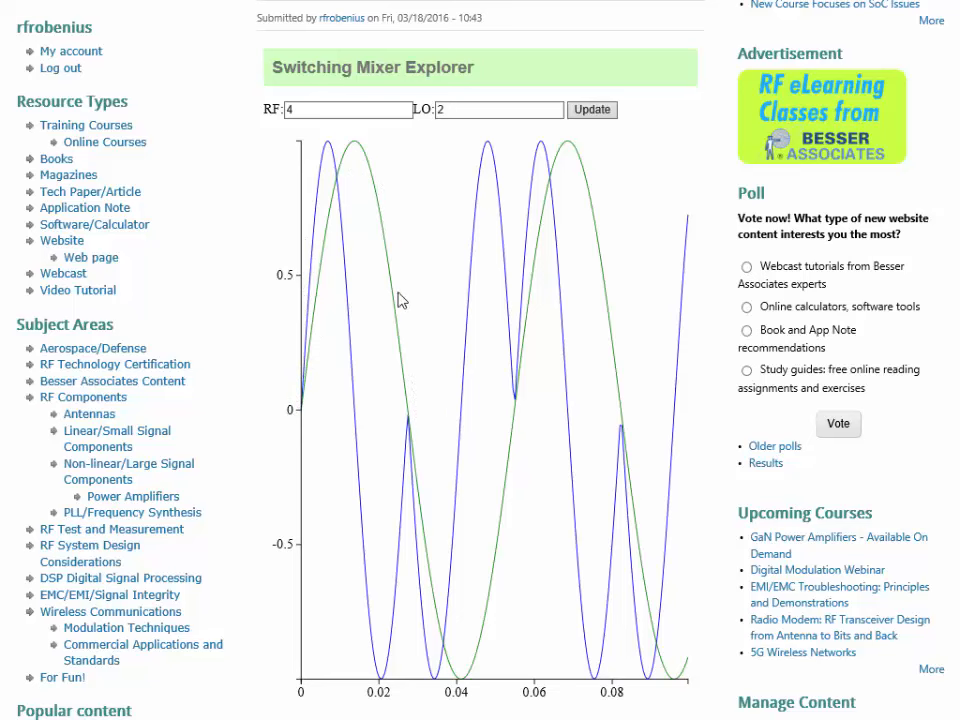
mouse_move(372, 156)
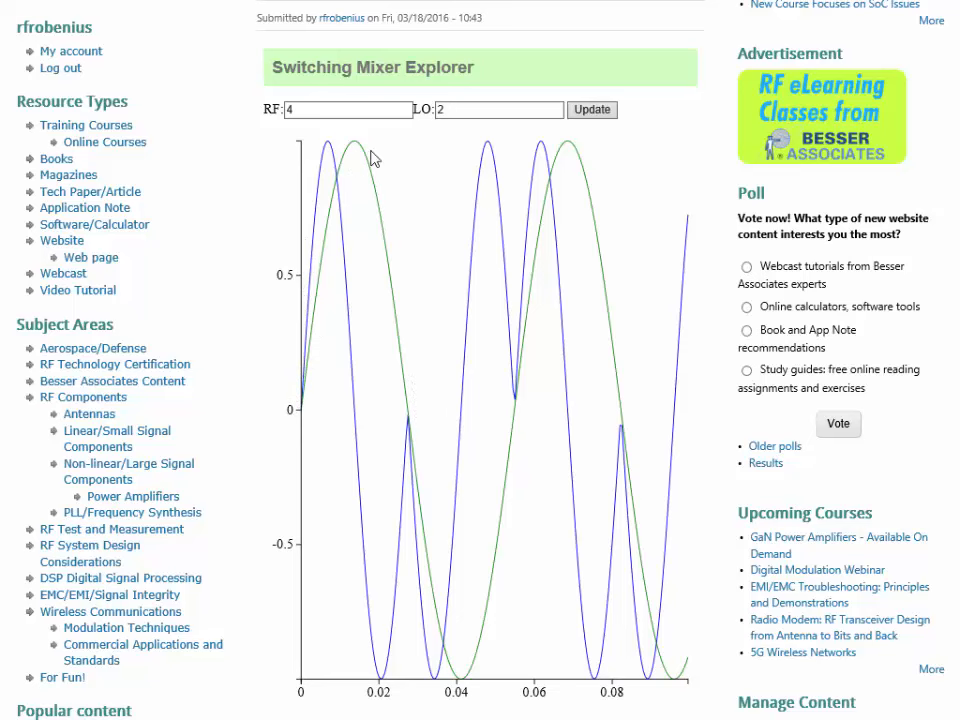
mouse_move(416, 420)
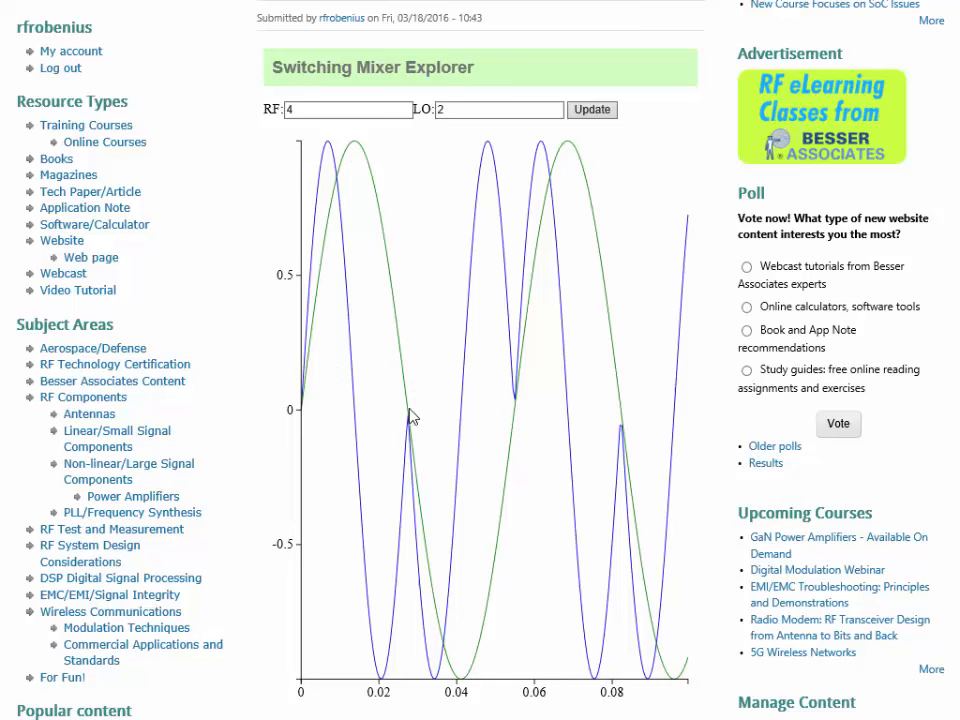
mouse_move(308, 348)
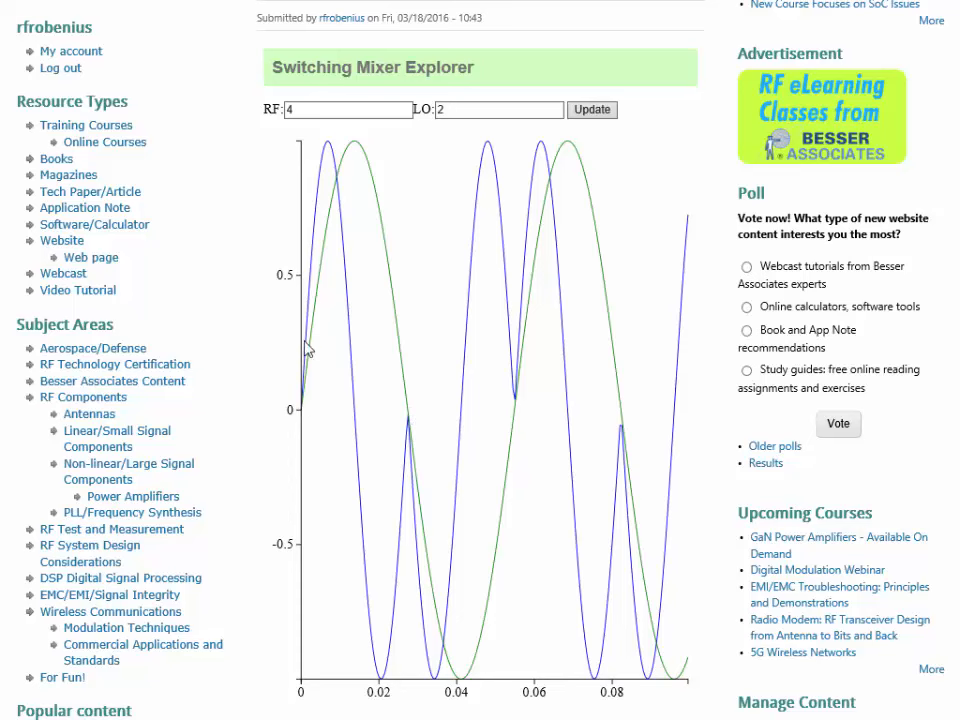
mouse_move(416, 380)
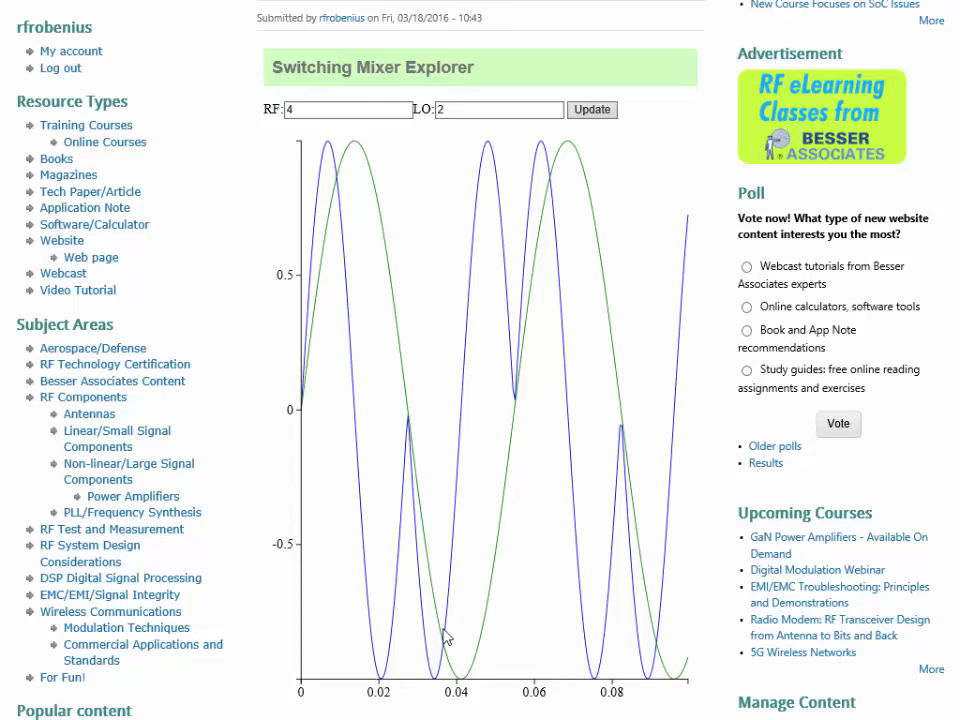
mouse_move(456, 684)
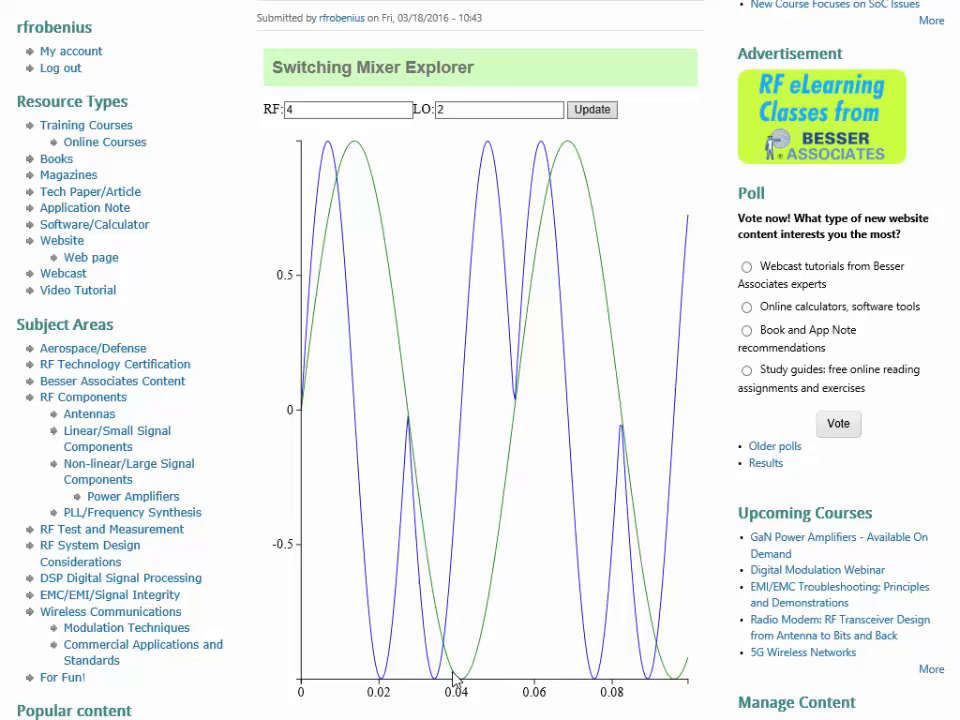
mouse_move(304, 412)
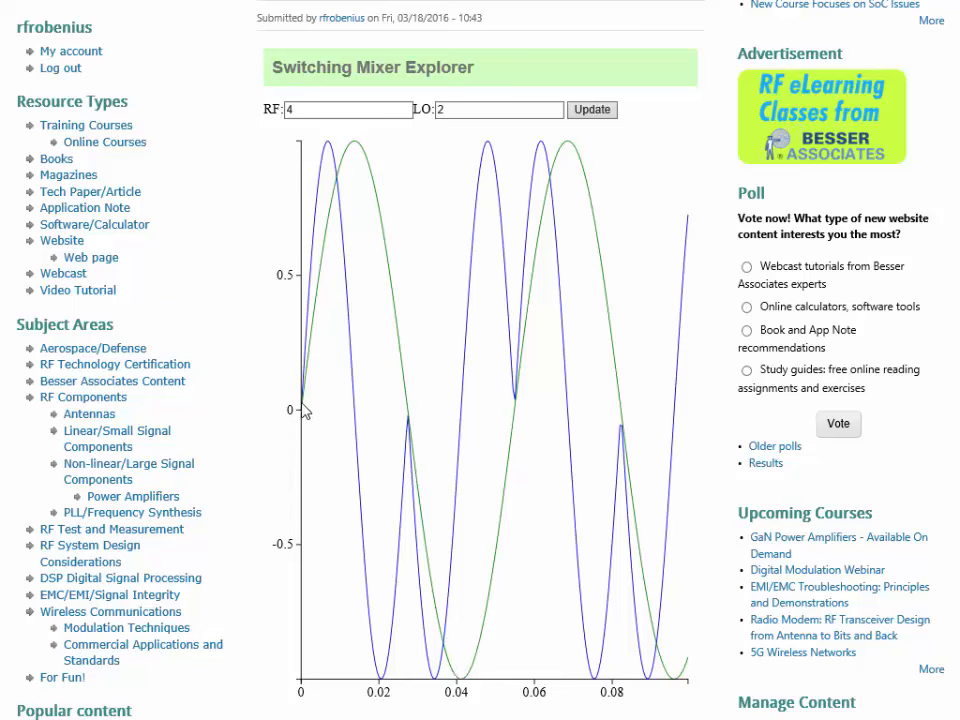
mouse_move(368, 542)
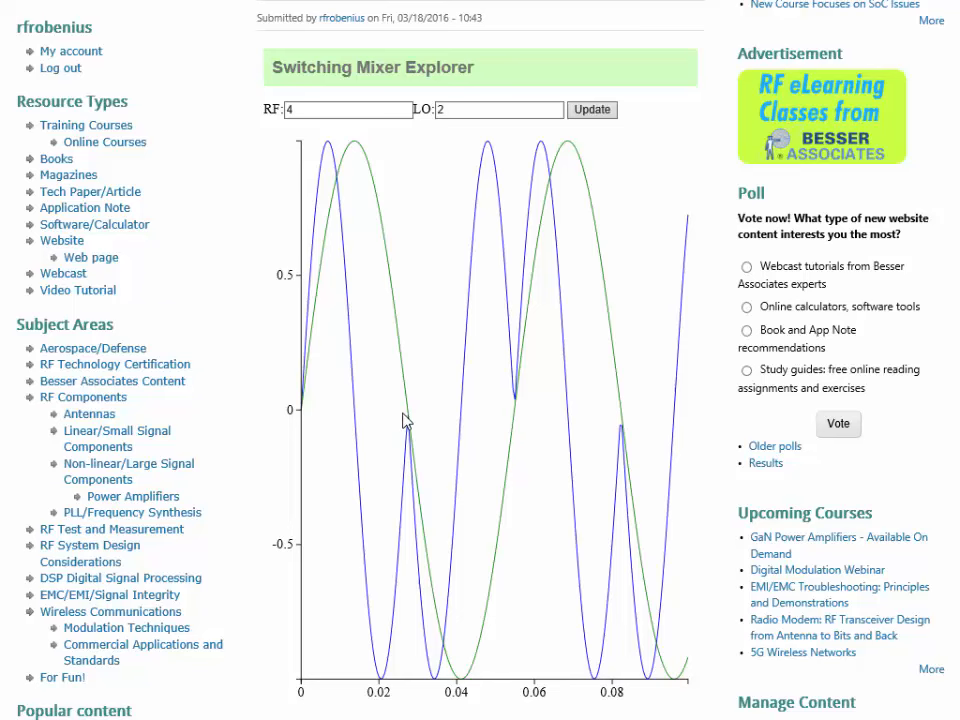
mouse_move(304, 400)
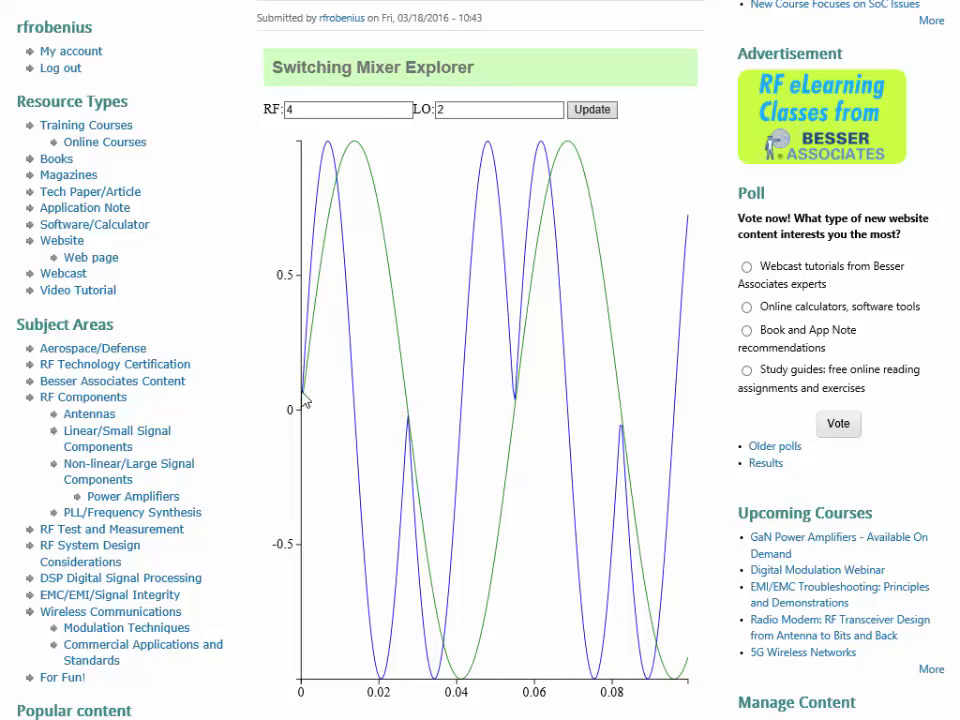
mouse_move(322, 238)
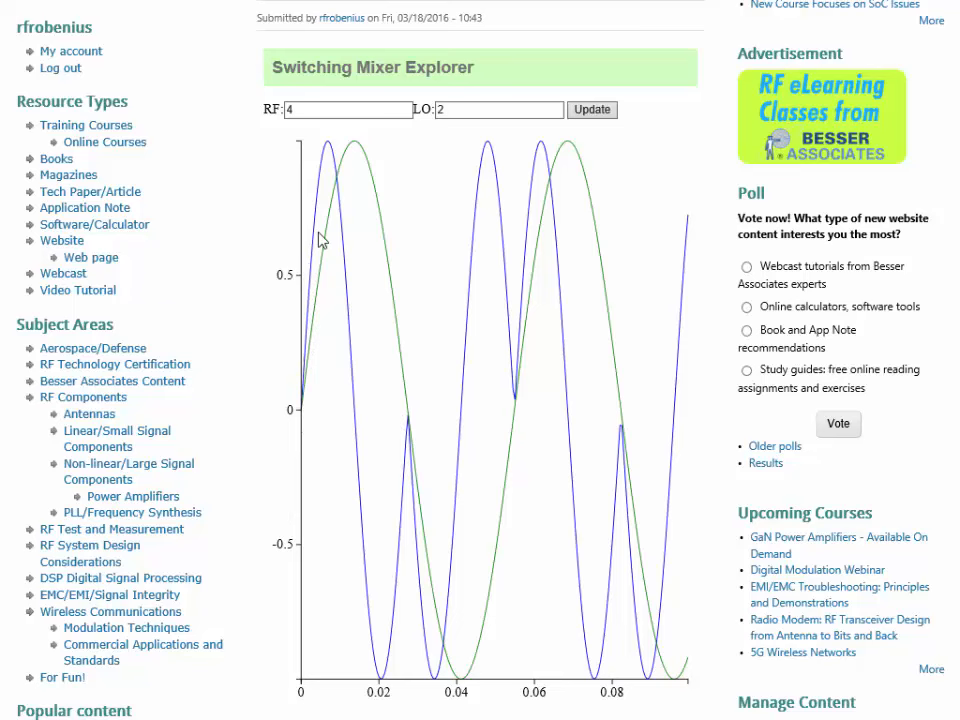
mouse_move(304, 424)
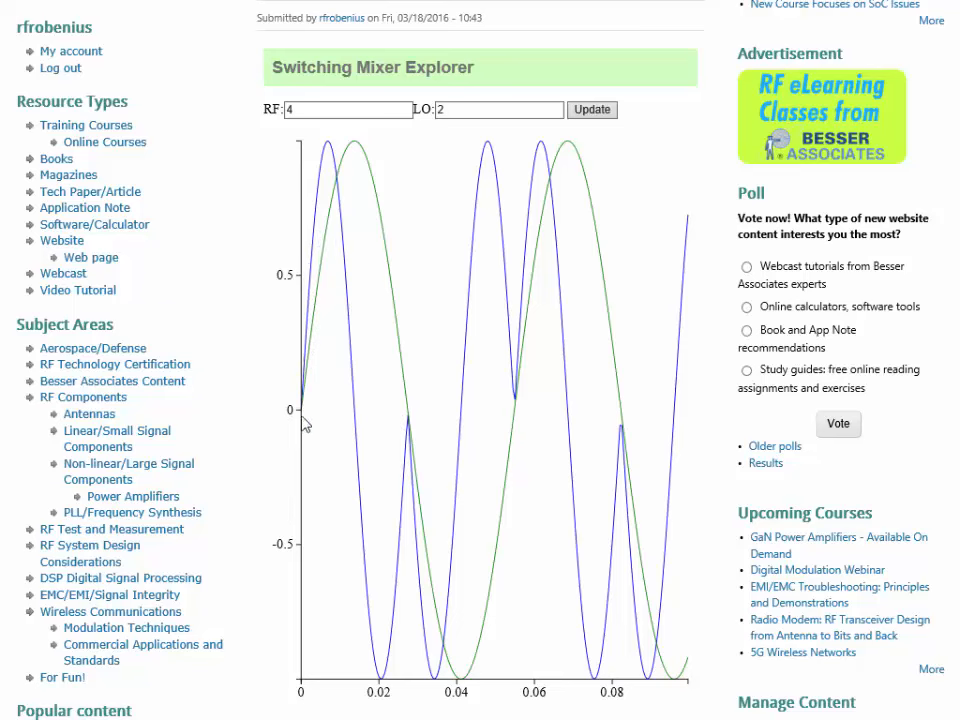
mouse_move(360, 560)
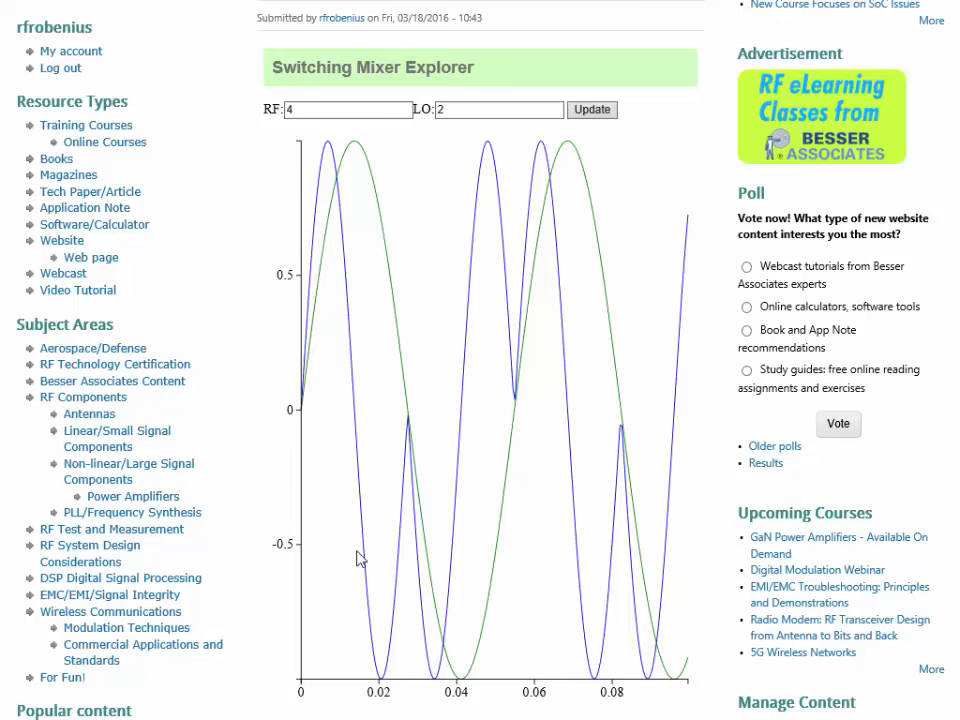
mouse_move(400, 444)
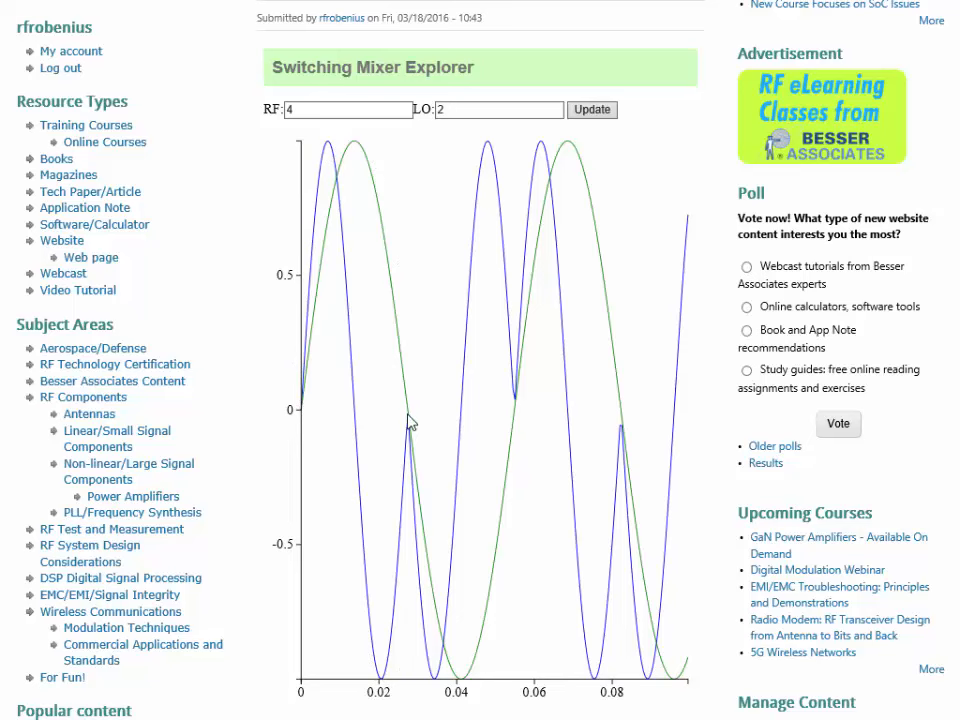
mouse_move(332, 420)
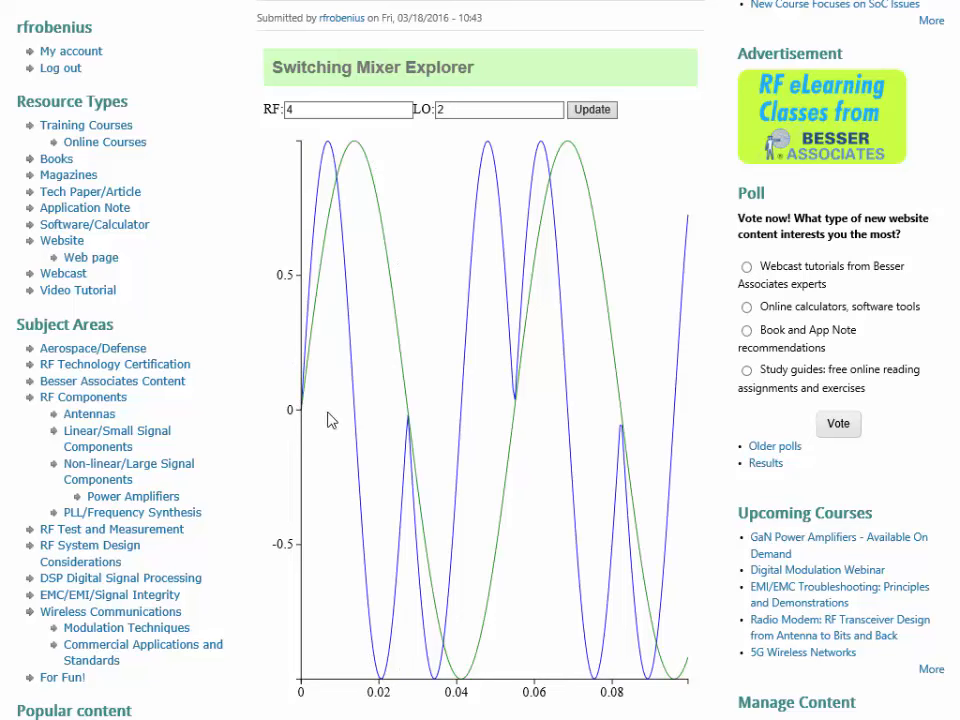
mouse_move(416, 482)
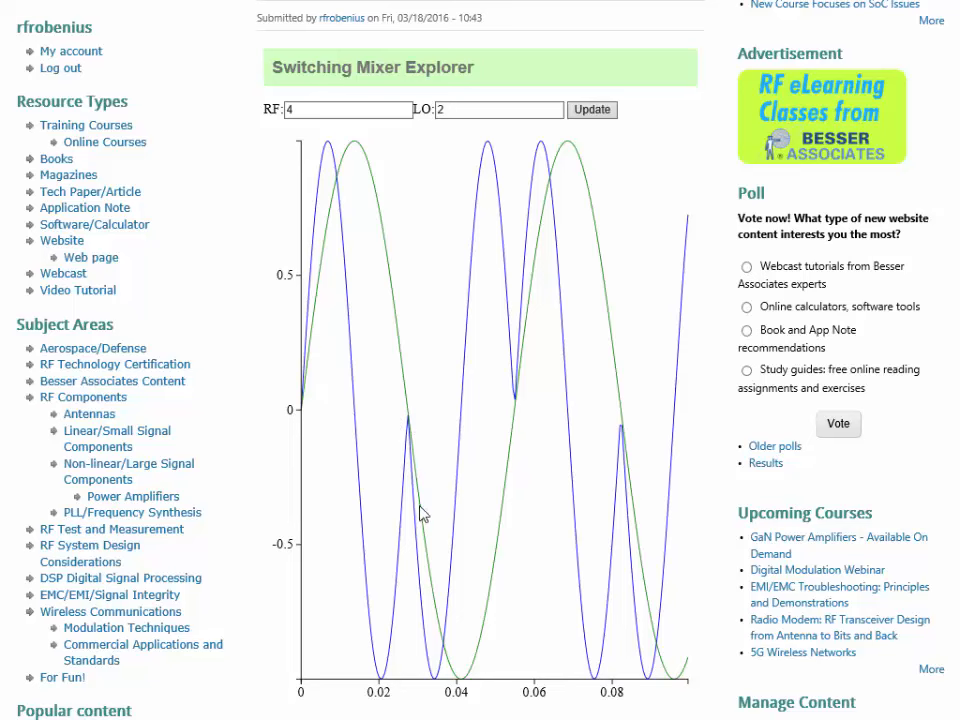
mouse_move(432, 672)
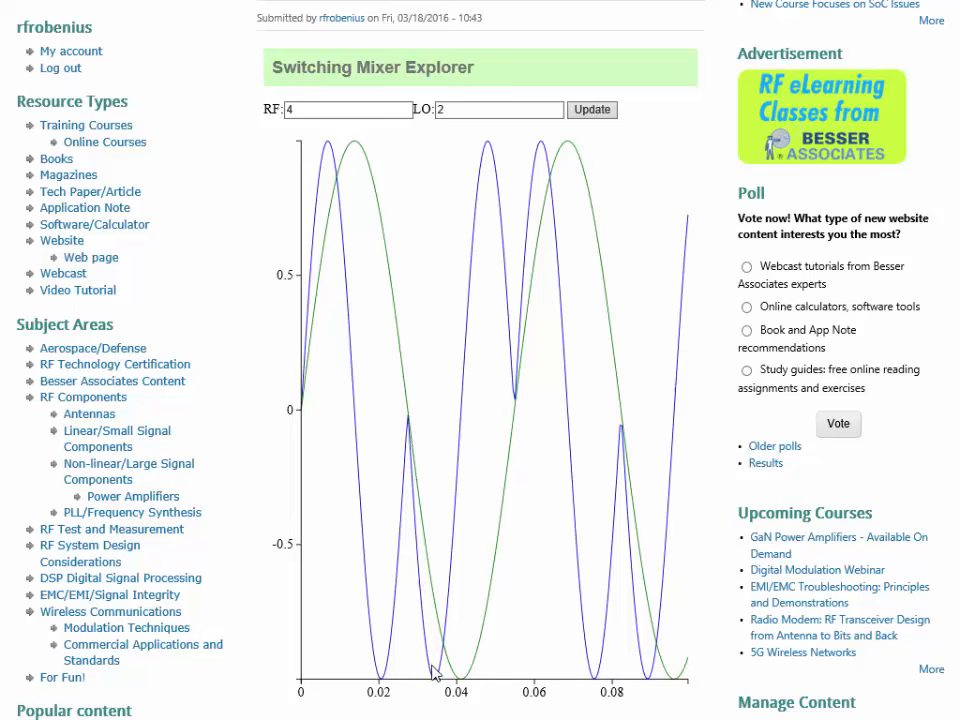
mouse_move(412, 462)
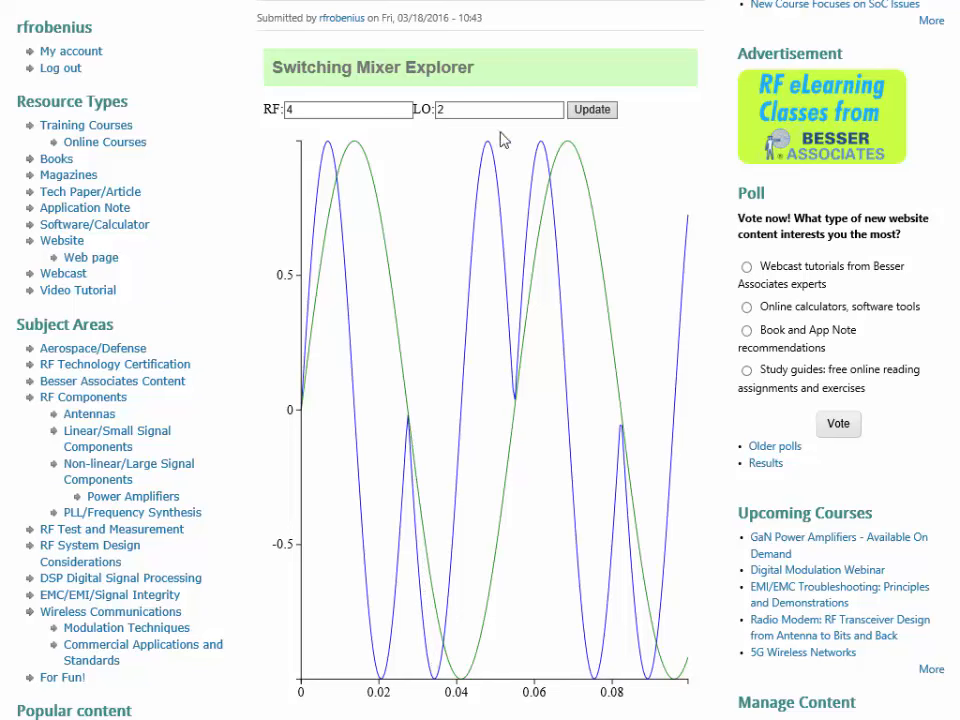
mouse_move(518, 406)
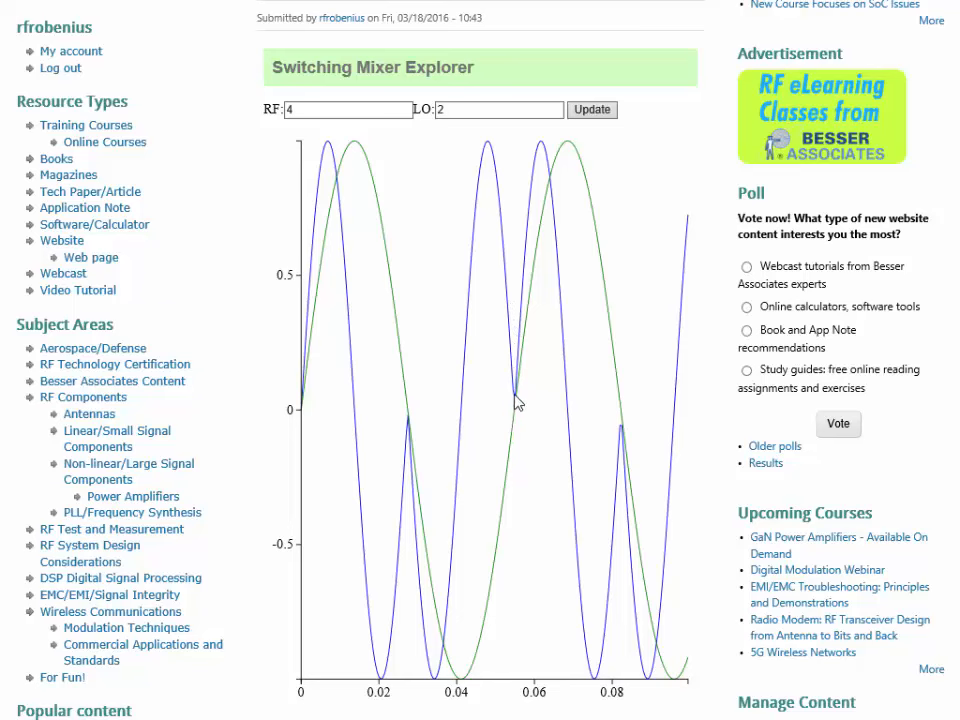
mouse_move(558, 166)
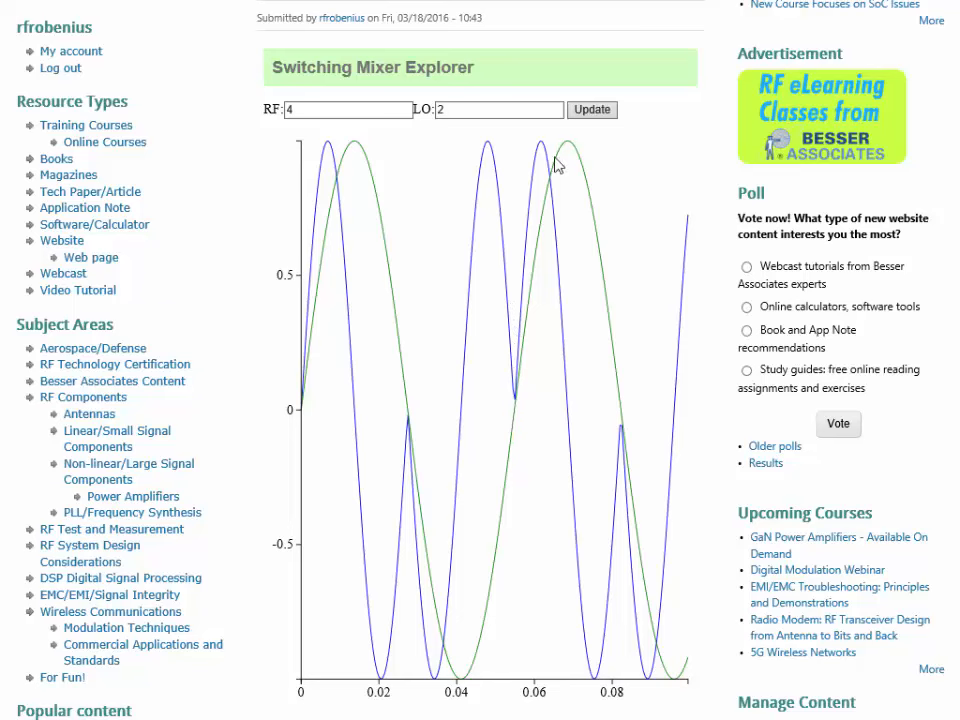
mouse_move(582, 644)
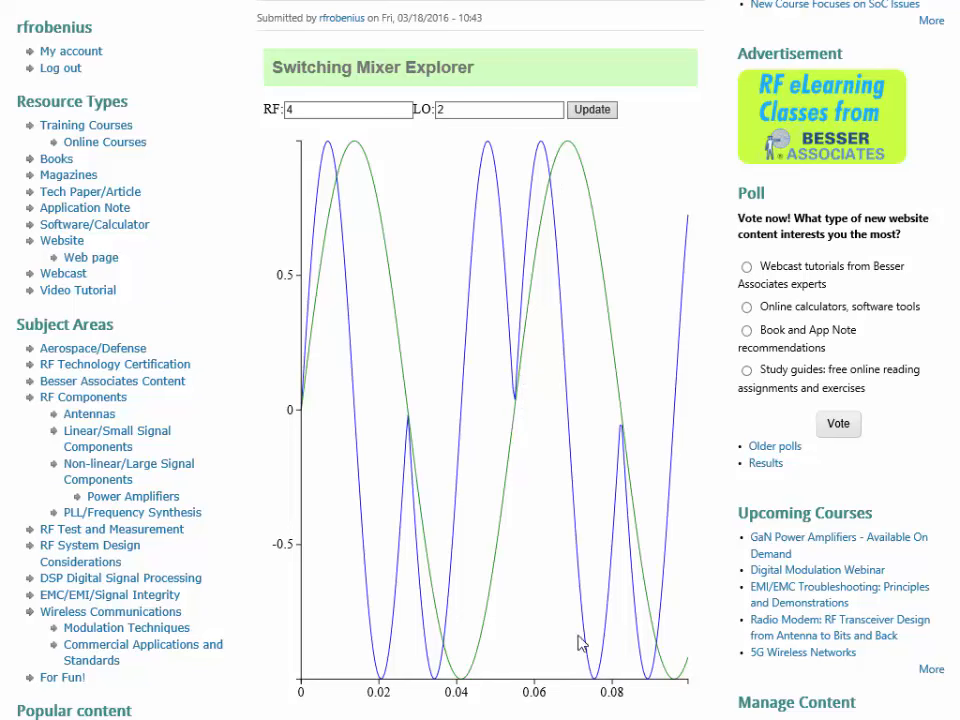
mouse_move(646, 532)
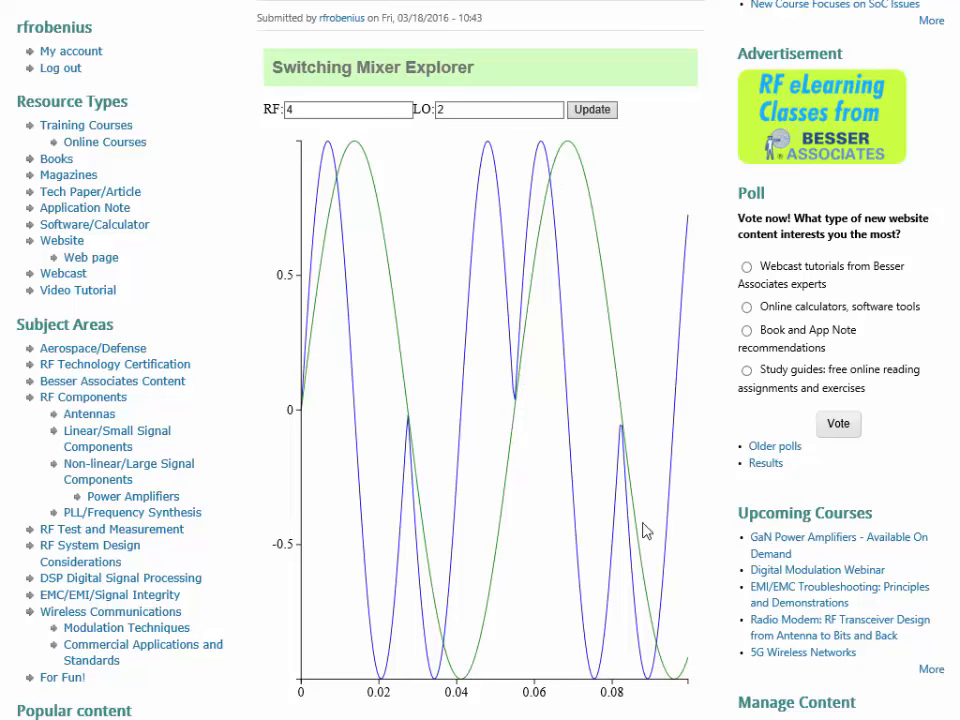
mouse_move(312, 208)
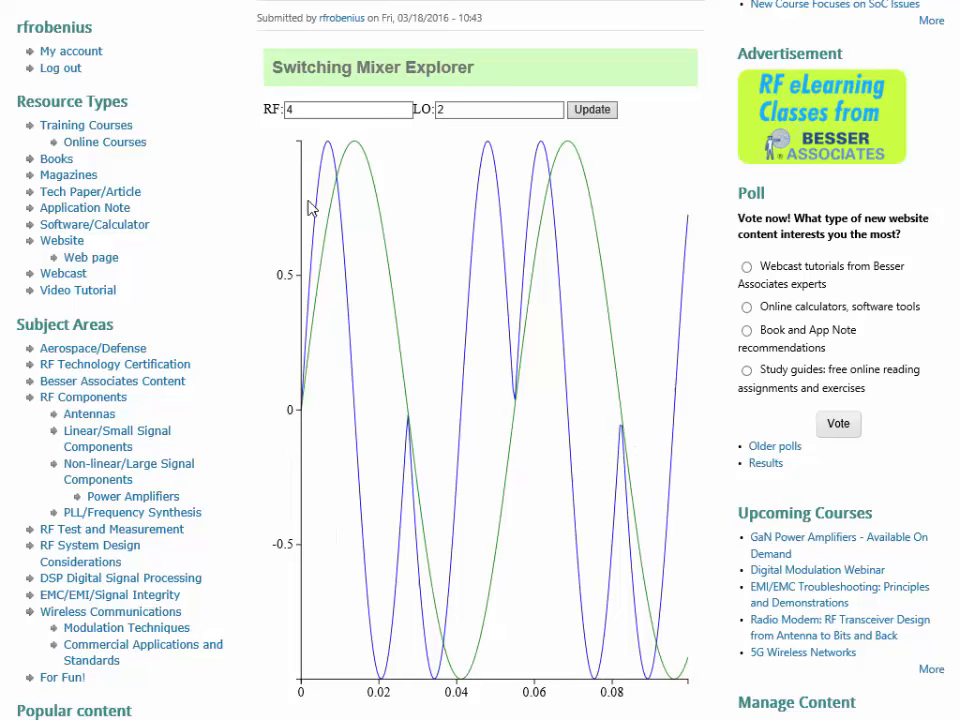
mouse_move(436, 688)
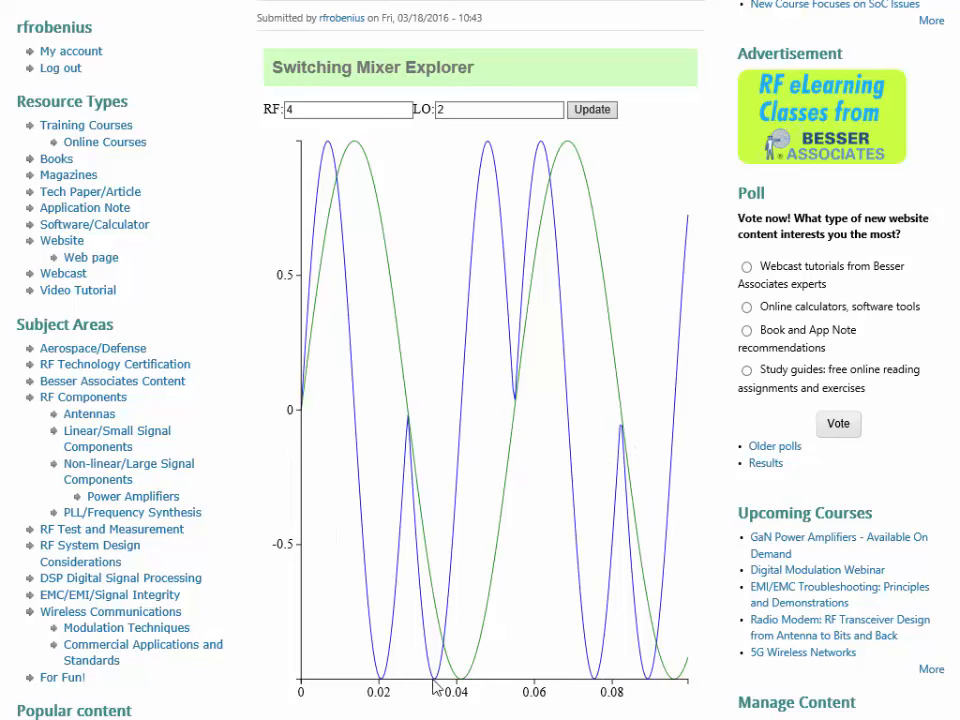
mouse_move(524, 400)
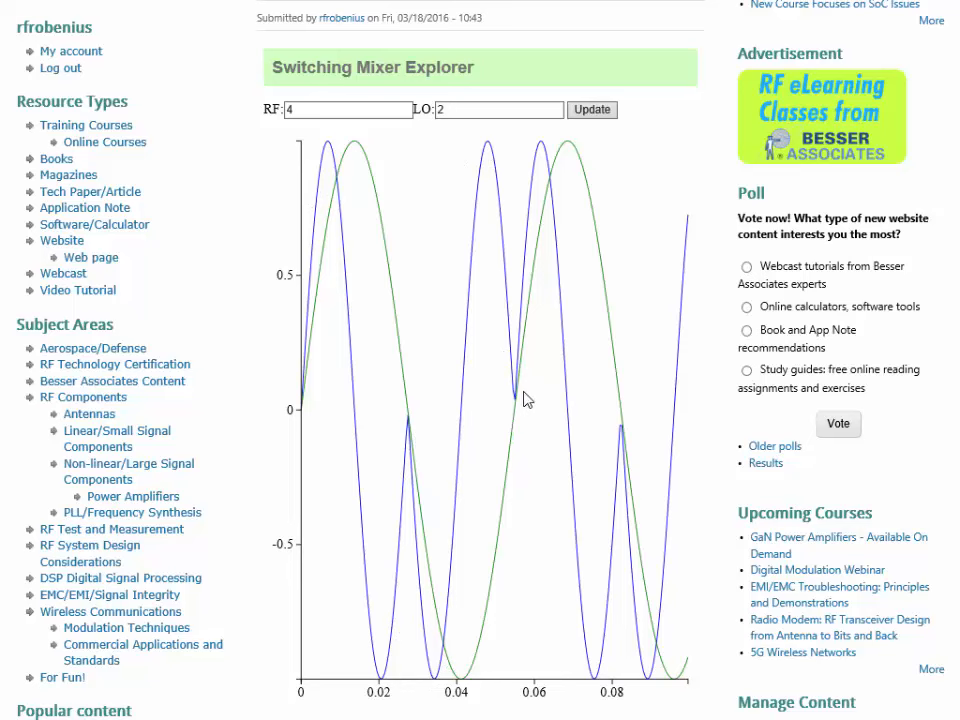
mouse_move(618, 478)
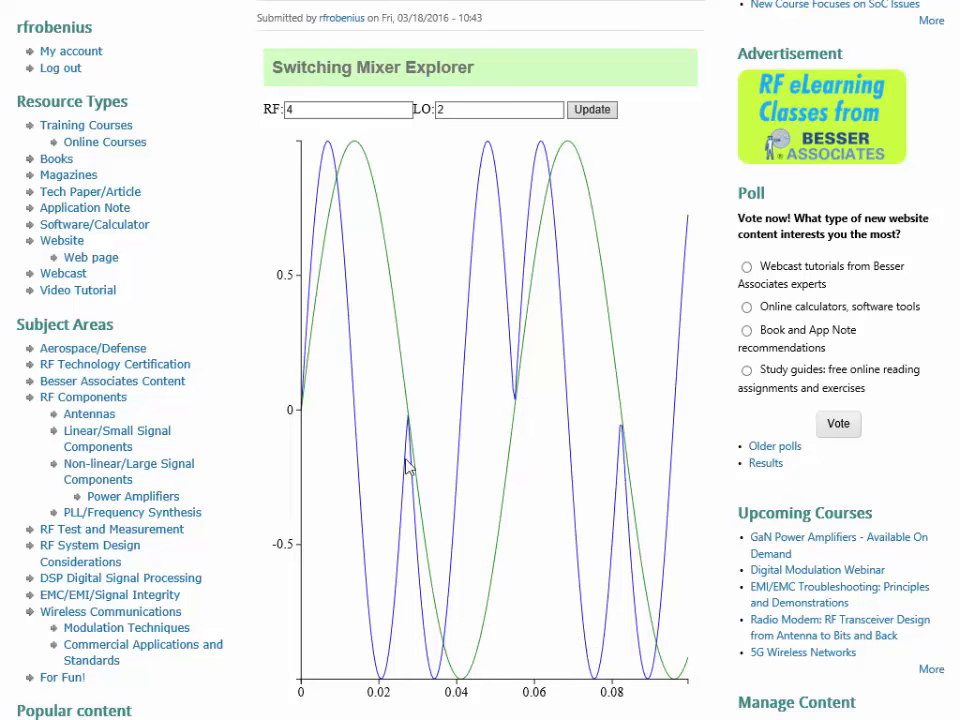
mouse_move(408, 438)
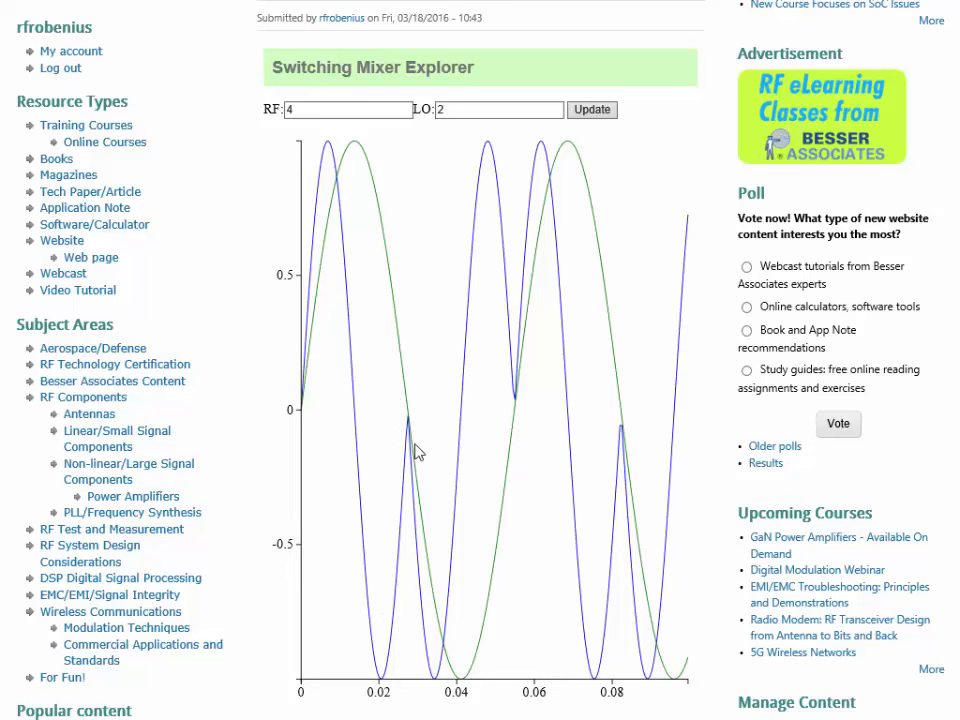
mouse_move(424, 424)
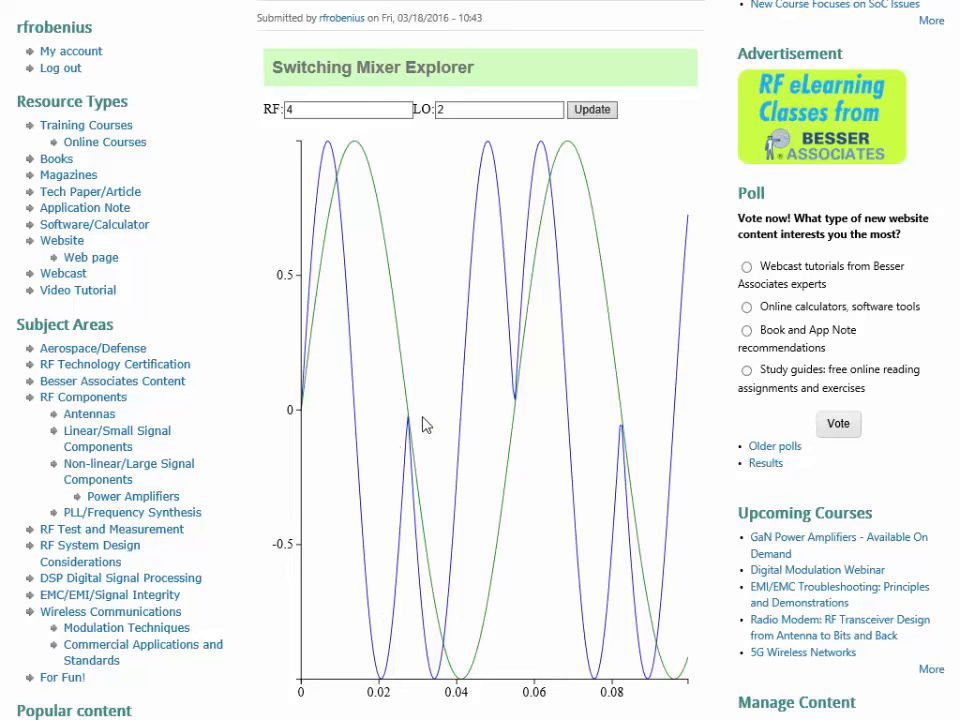
mouse_move(420, 396)
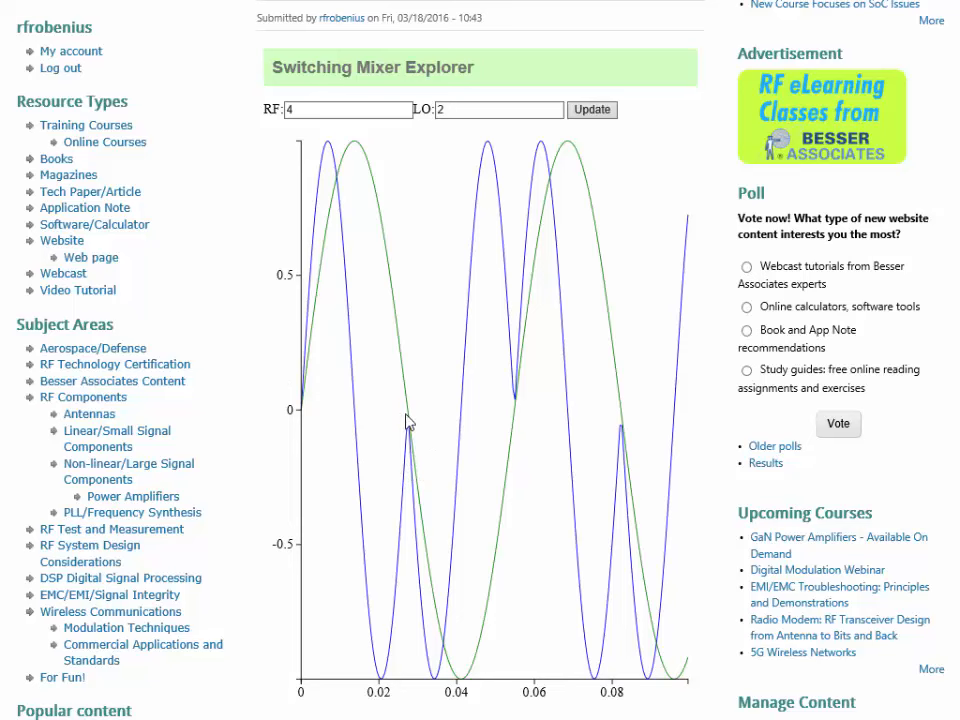
mouse_move(412, 424)
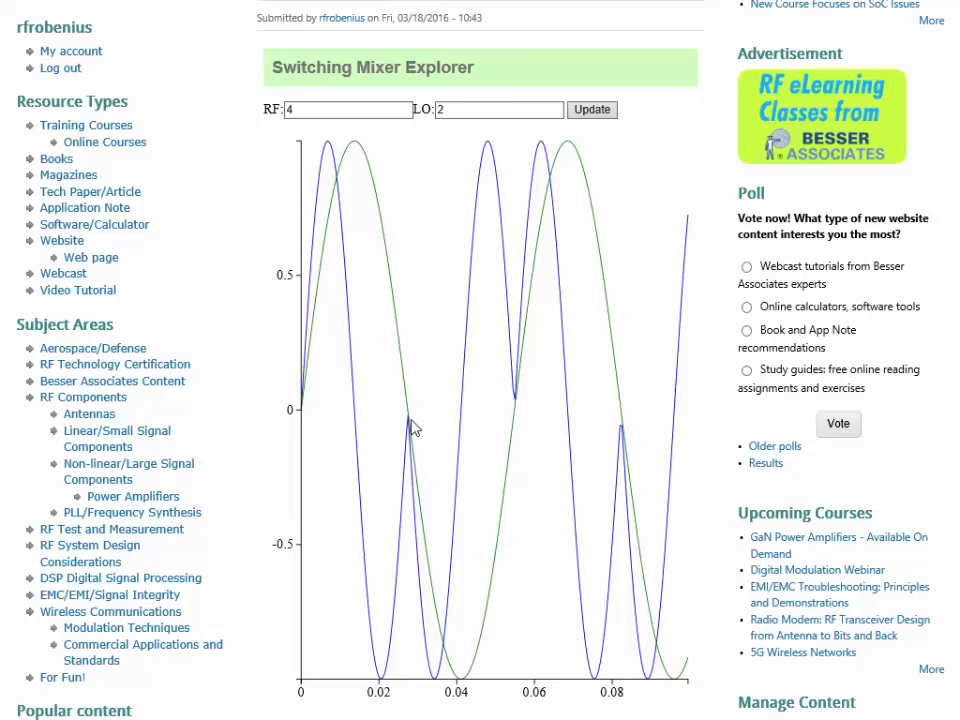
mouse_move(404, 452)
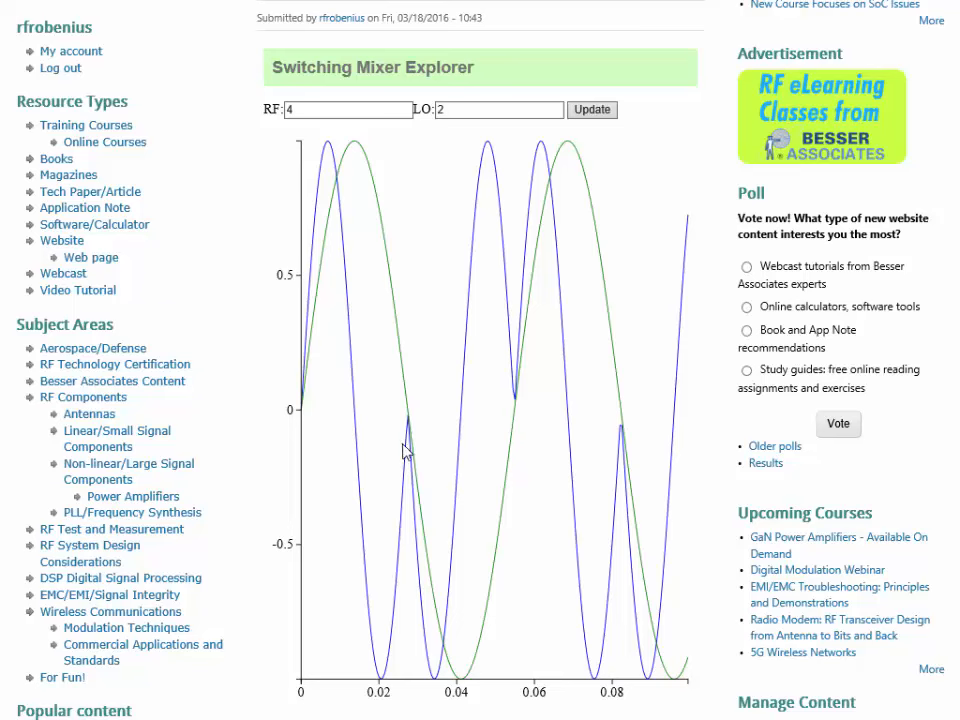
mouse_move(416, 458)
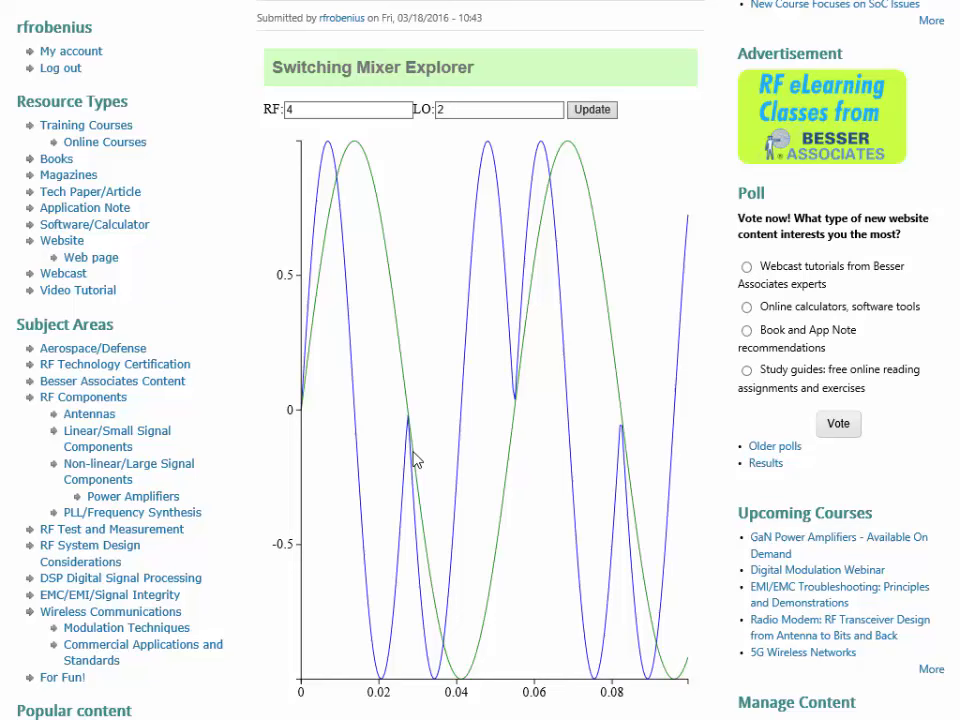
mouse_move(398, 488)
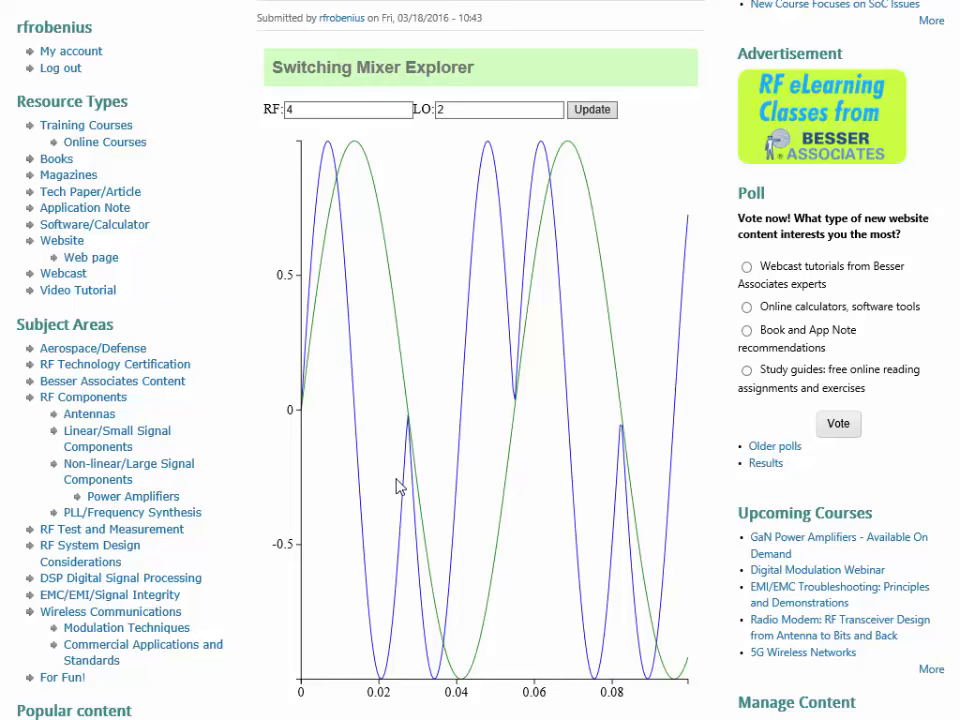
mouse_move(404, 488)
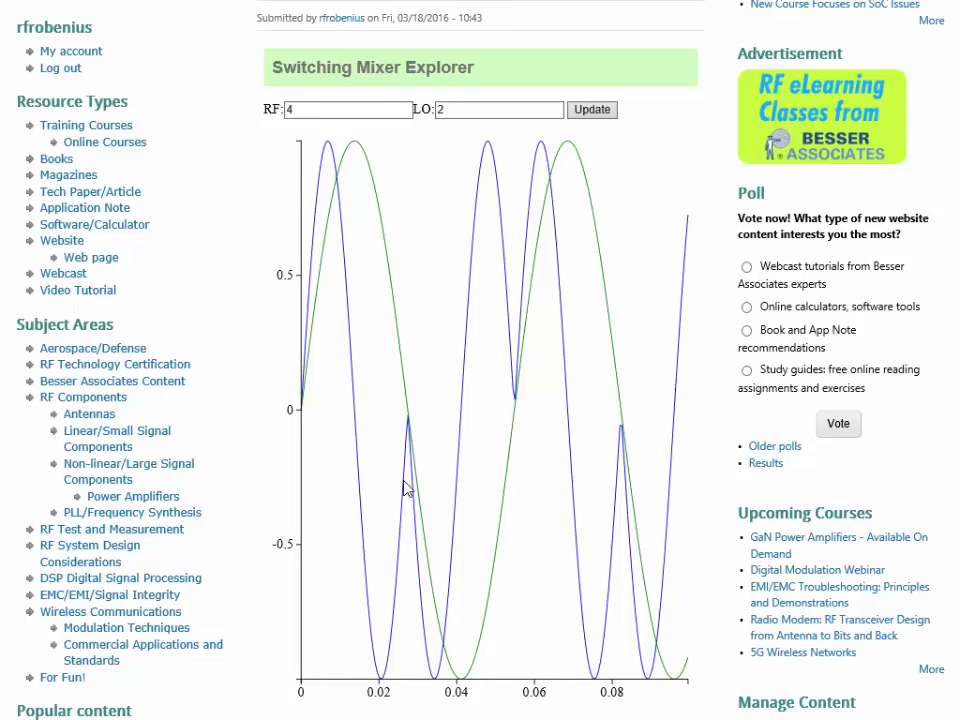
mouse_move(392, 396)
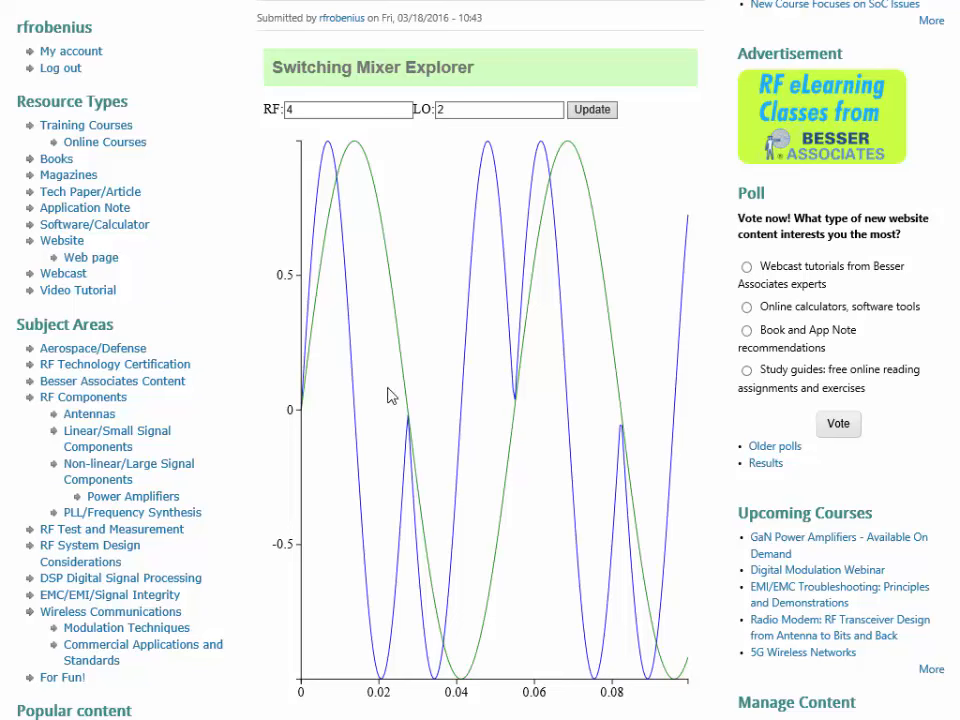
click(348, 110)
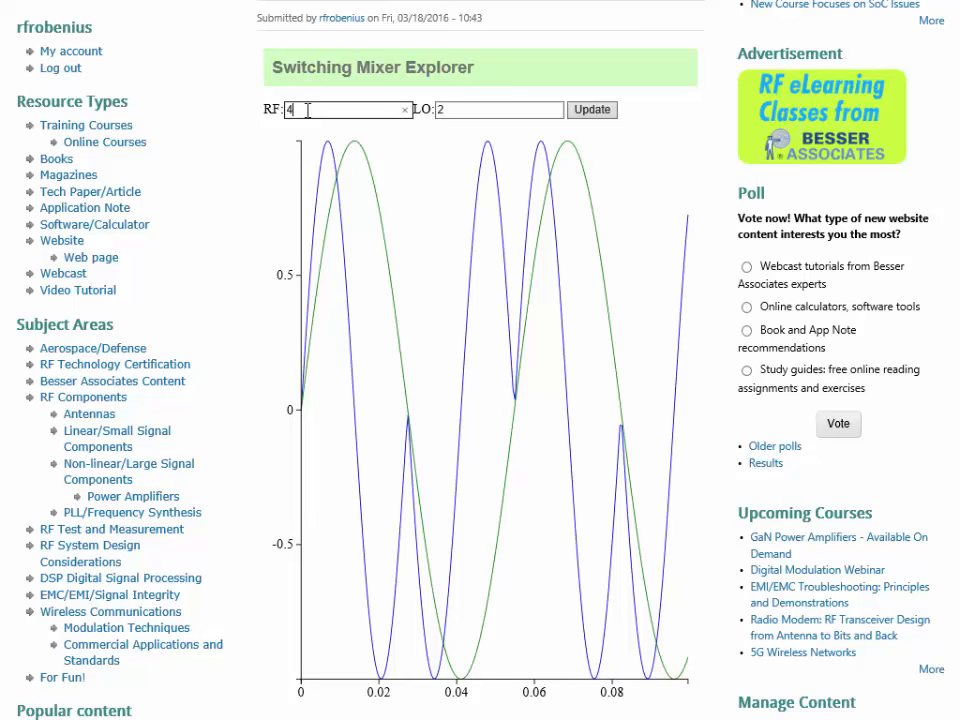
Step: Enter RF 40 and LO 38 and update to plot the dense, fast waveforms
text(0)
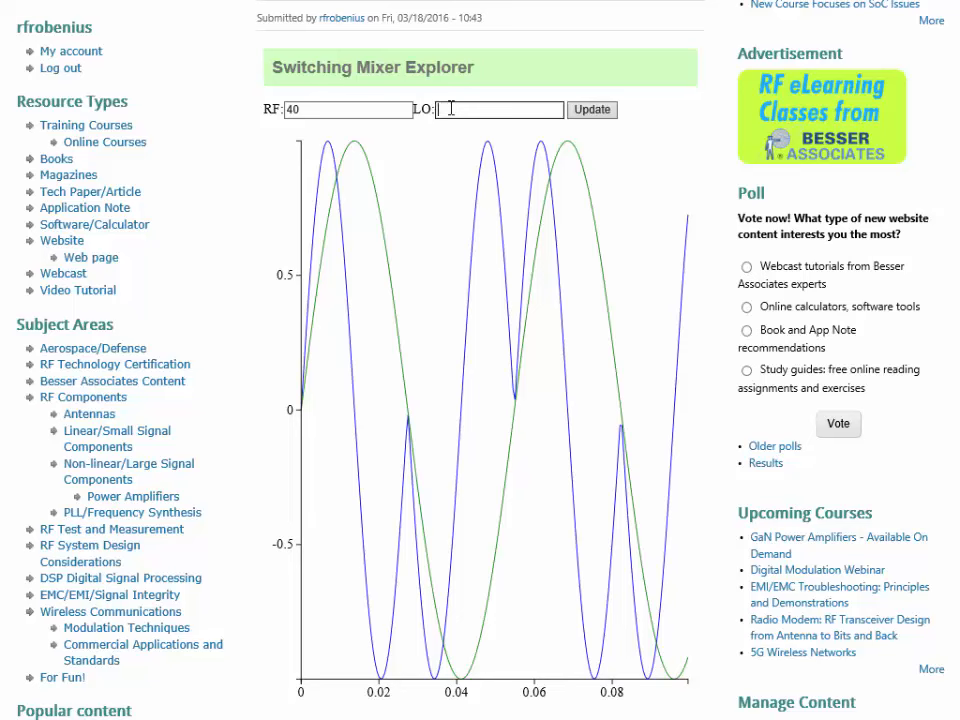
text(38)
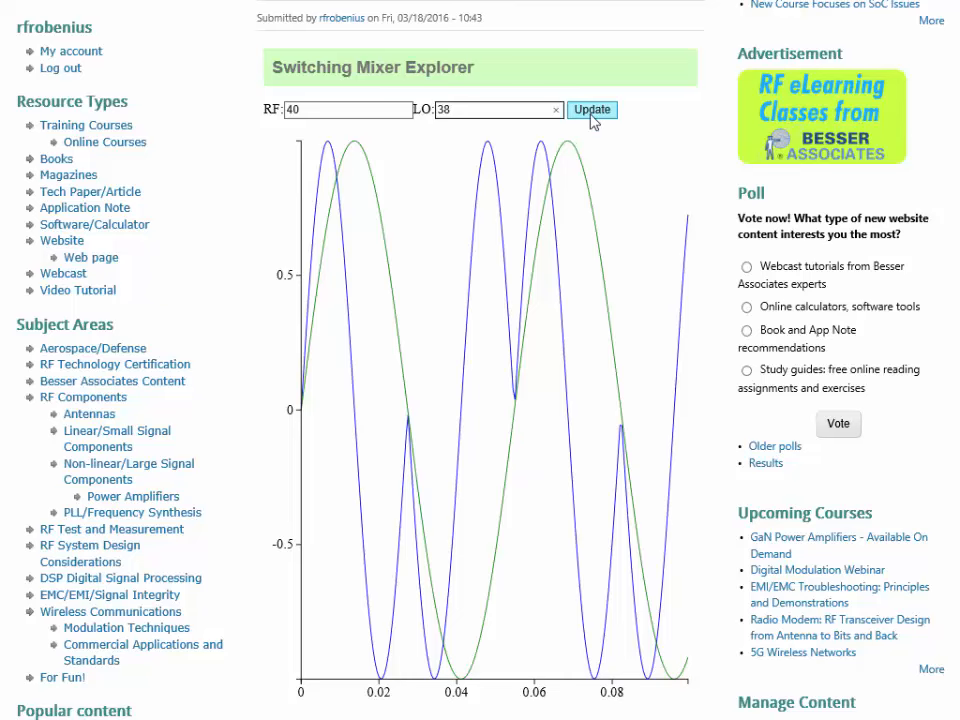
click(592, 108)
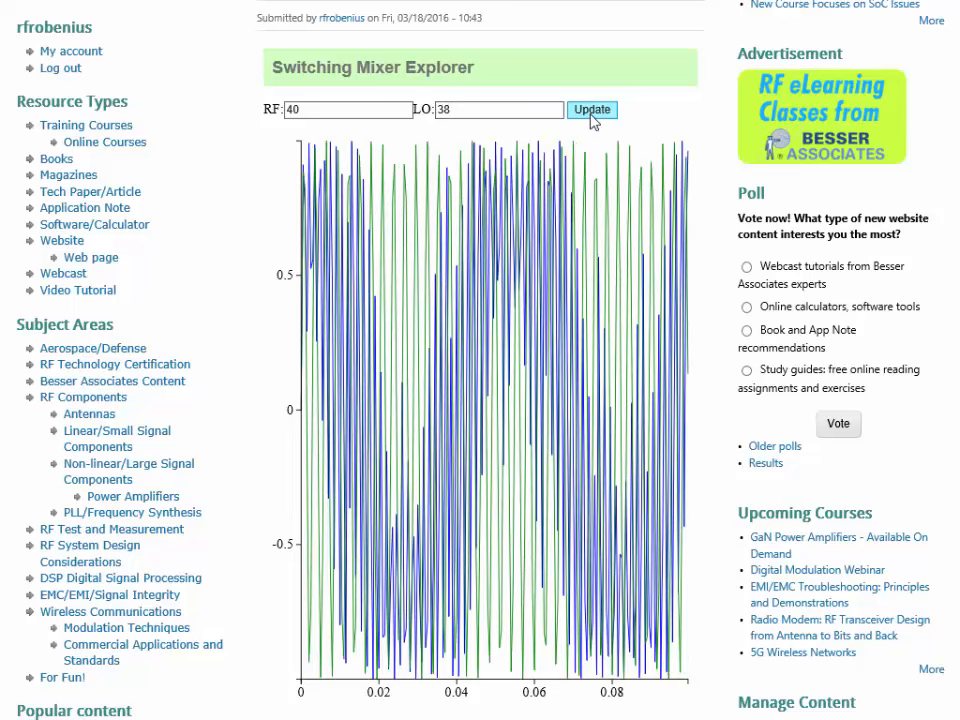
click(592, 108)
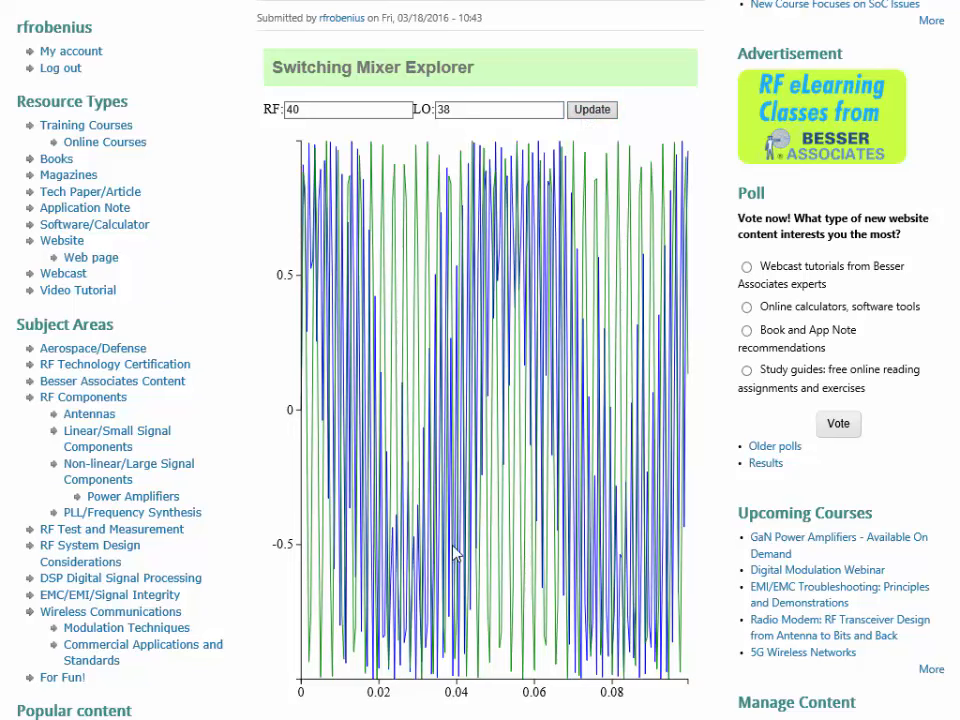
mouse_move(578, 532)
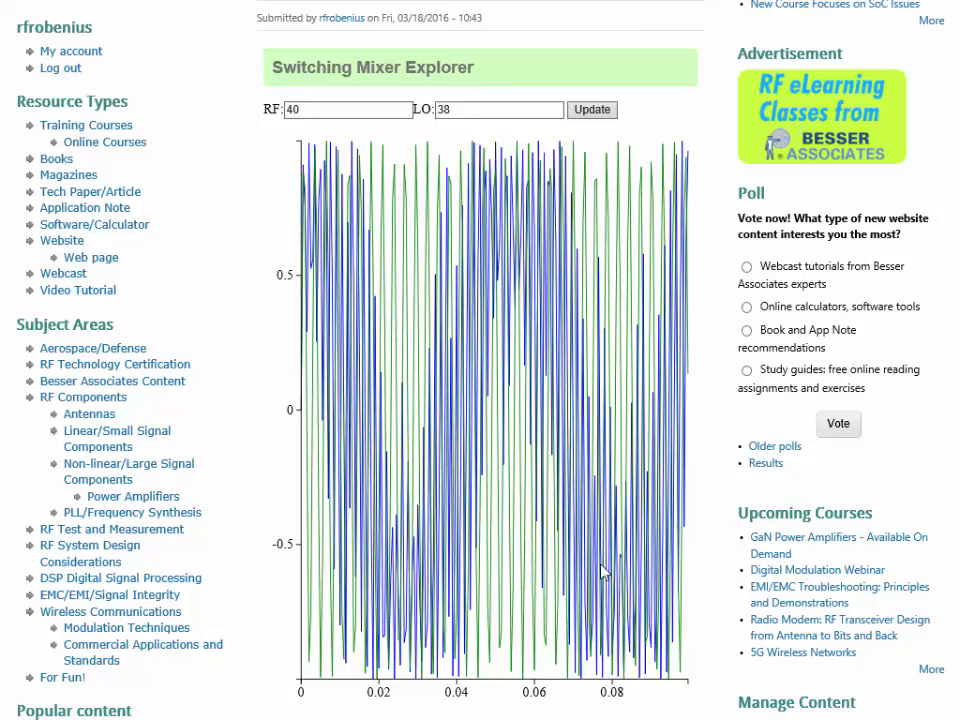
mouse_move(308, 224)
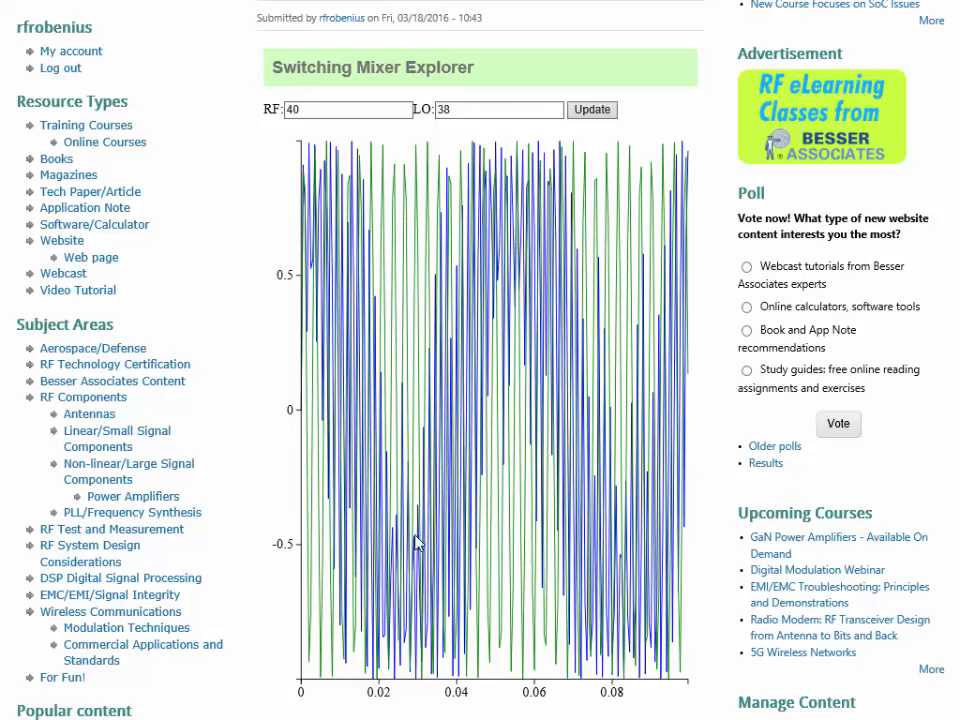
mouse_move(690, 352)
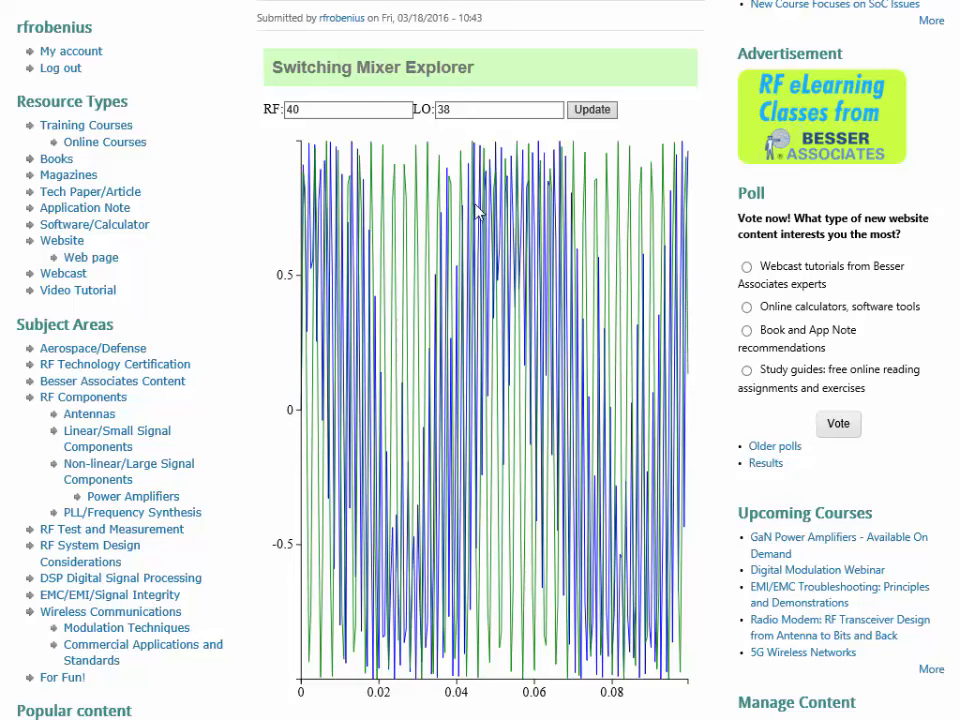
mouse_move(308, 176)
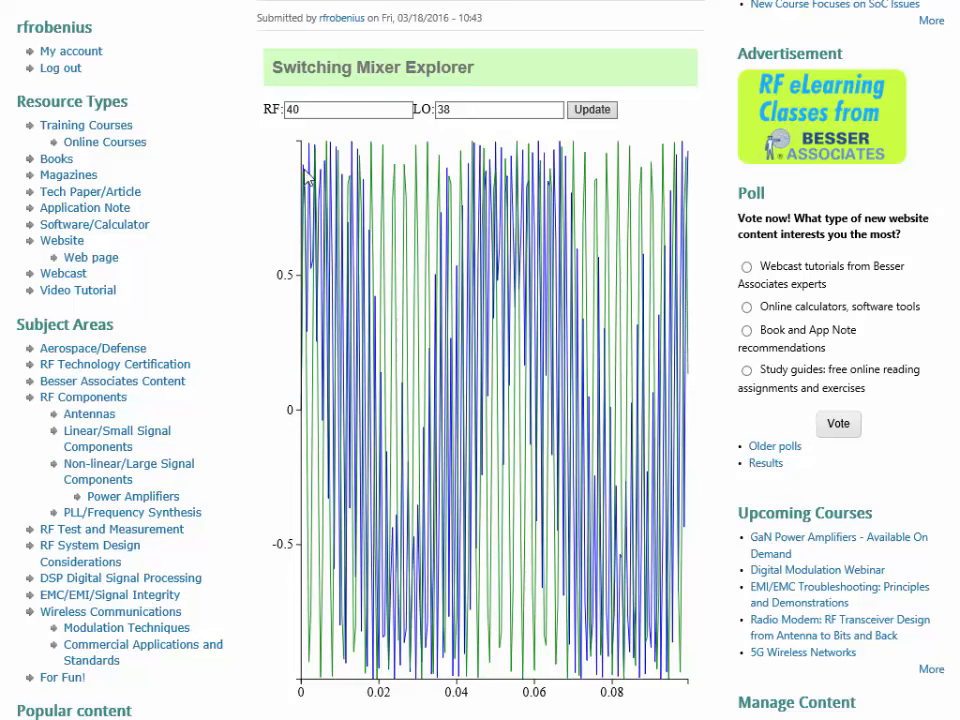
mouse_move(312, 168)
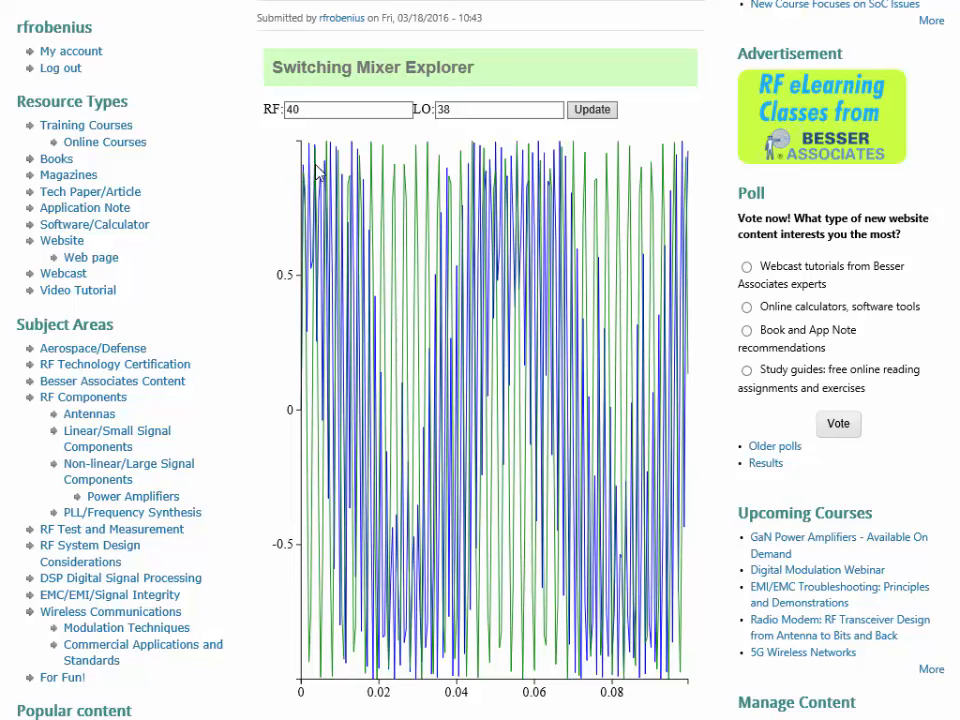
mouse_move(340, 170)
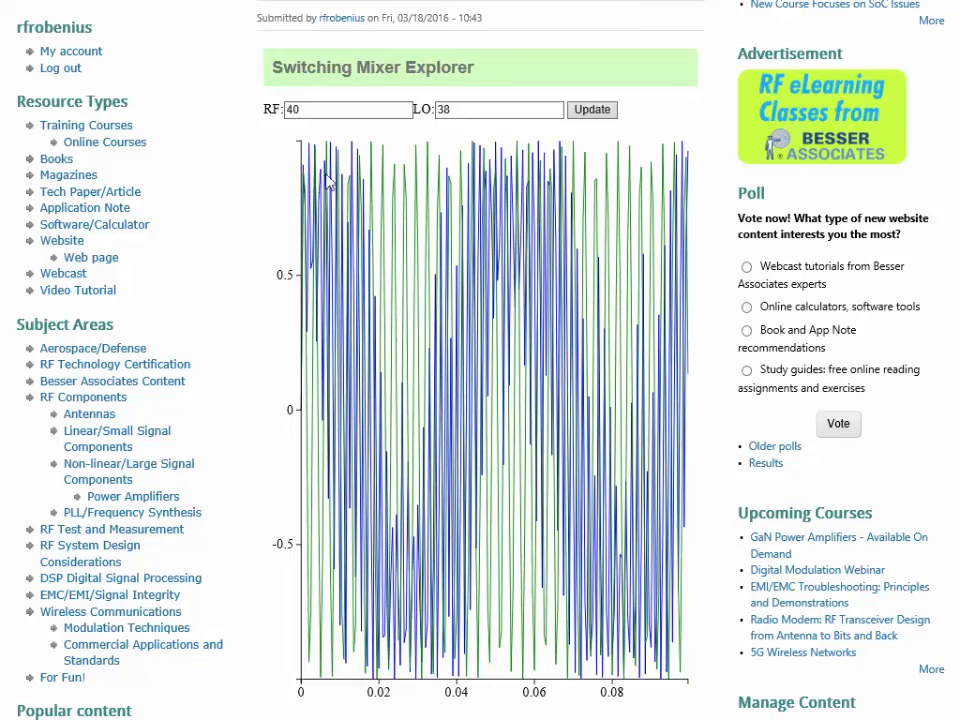
click(348, 110)
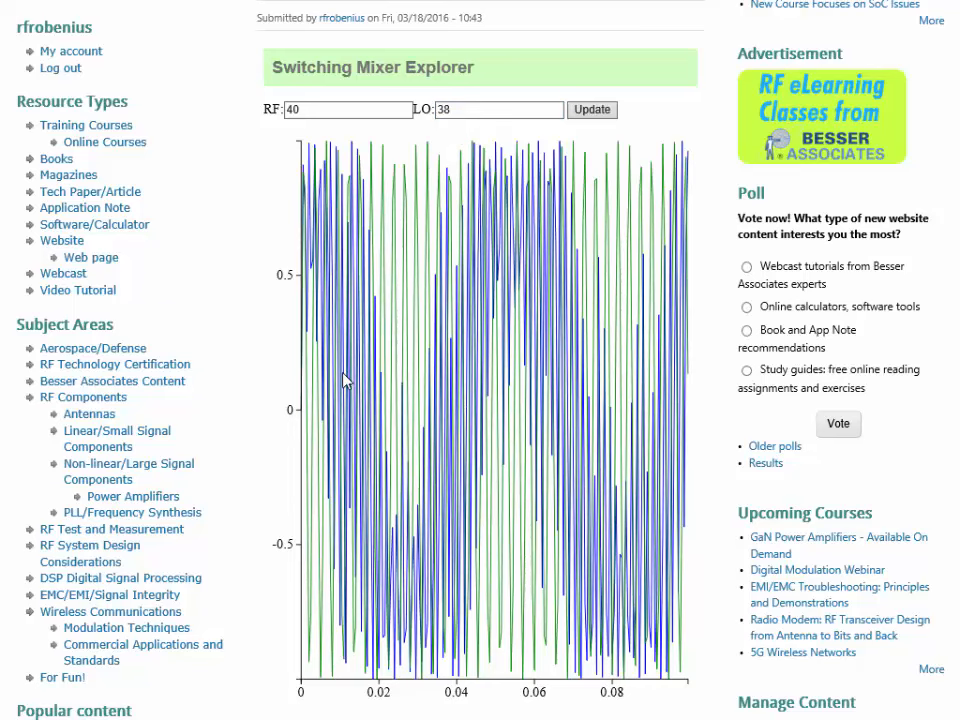
mouse_move(664, 436)
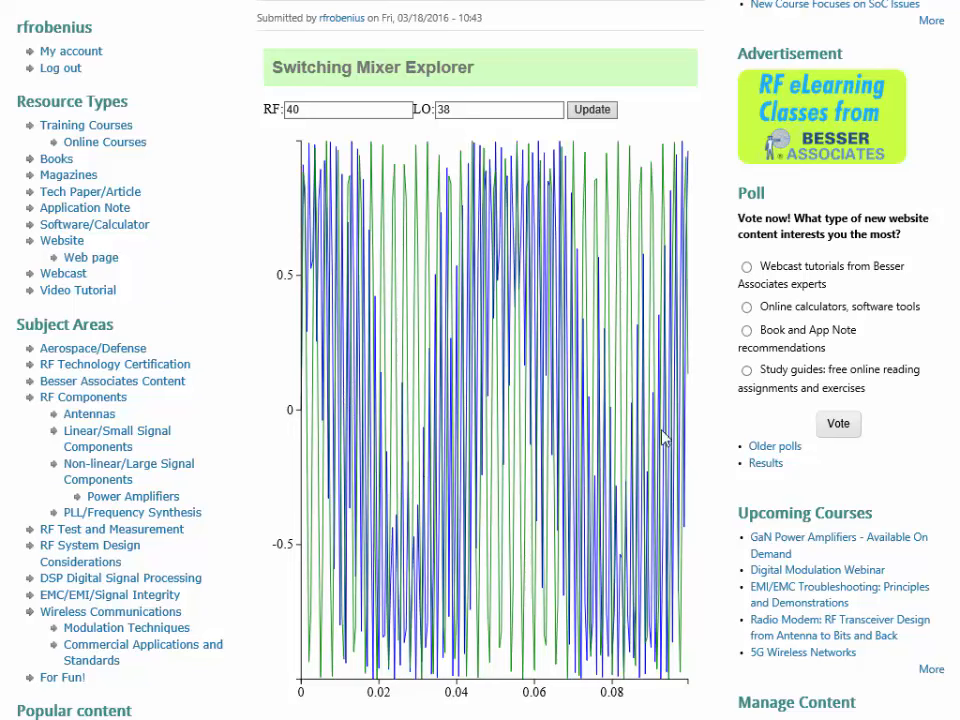
mouse_move(576, 292)
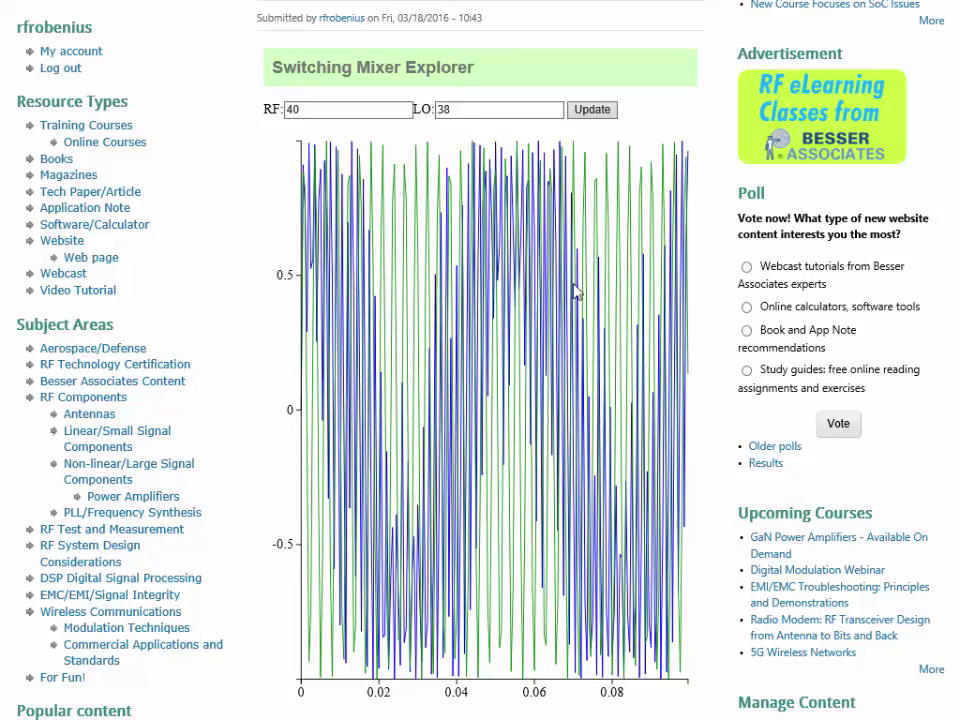
mouse_move(484, 170)
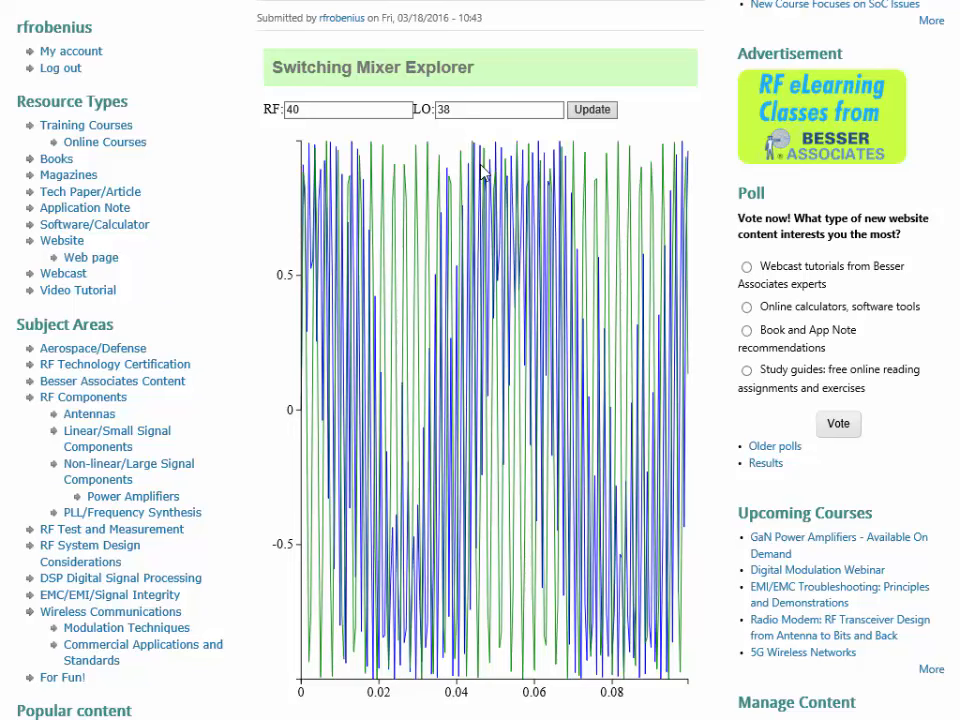
mouse_move(300, 228)
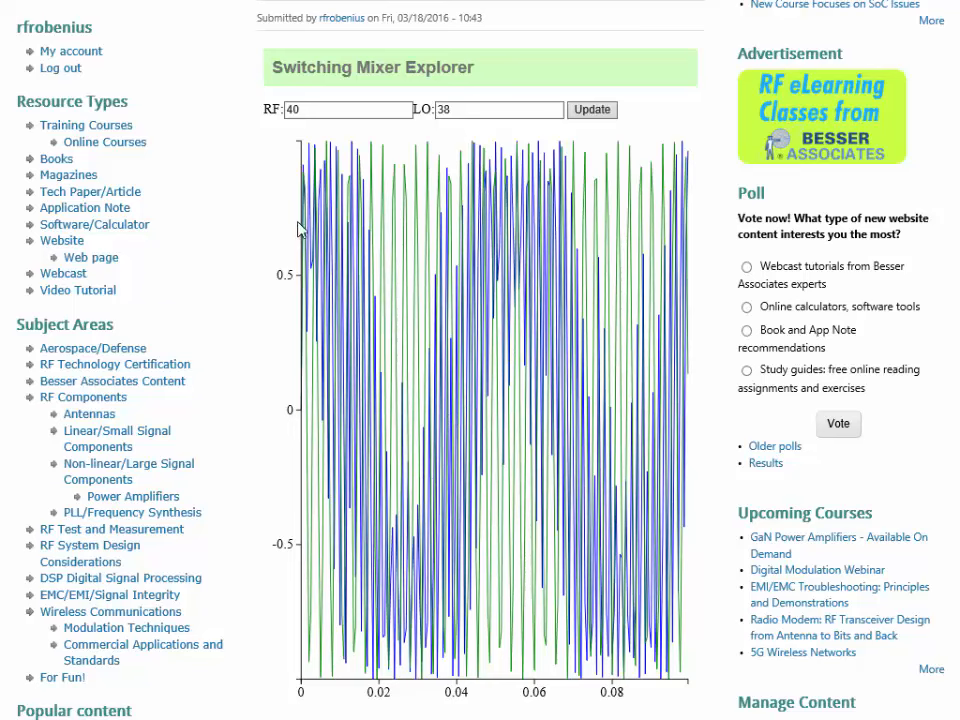
mouse_move(578, 388)
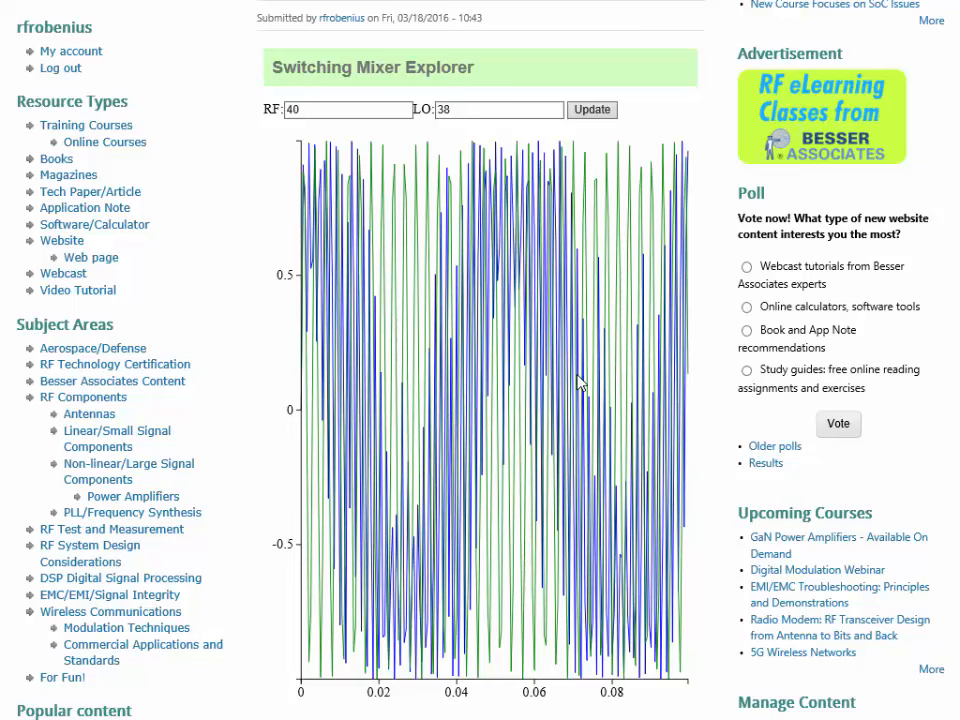
mouse_move(540, 516)
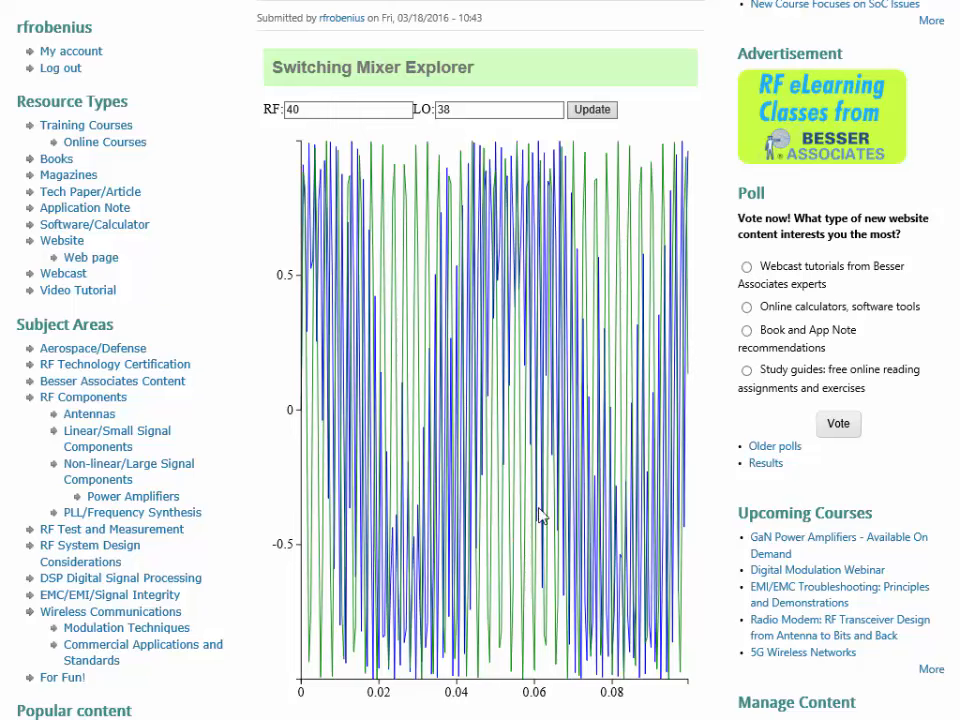
mouse_move(500, 272)
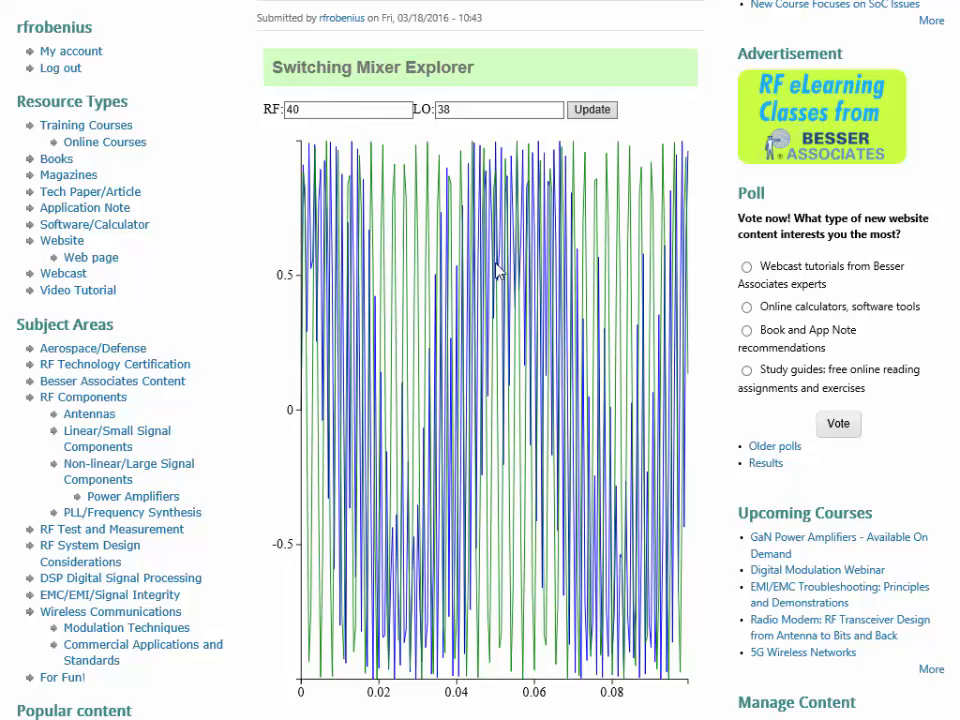
mouse_move(696, 430)
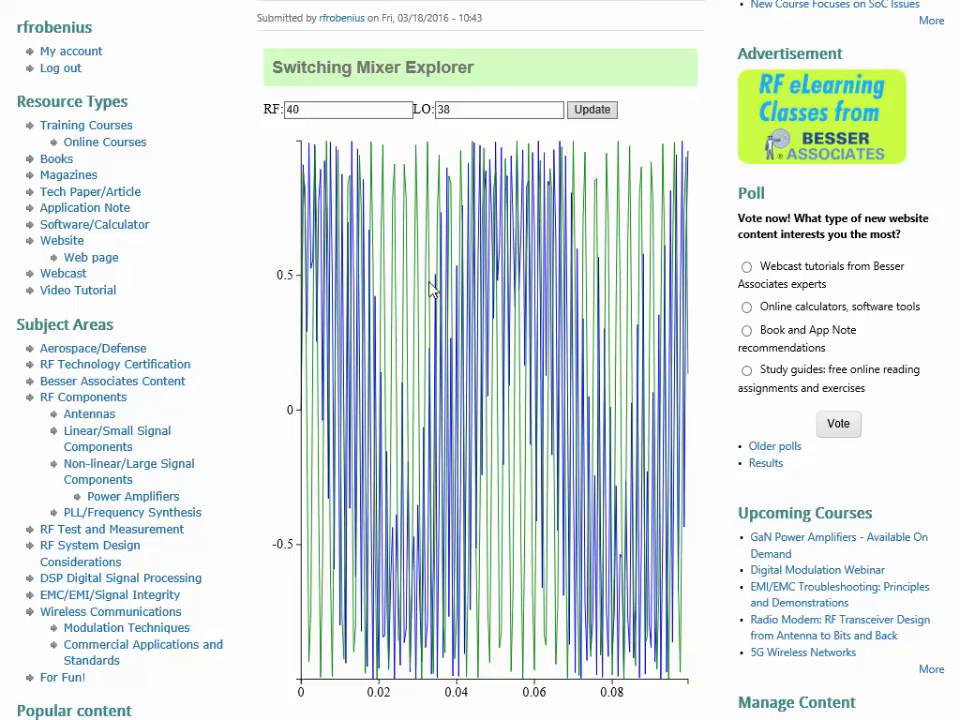
Step: Begin replacing the RF value of 40 with 100 in the RF field
click(348, 110)
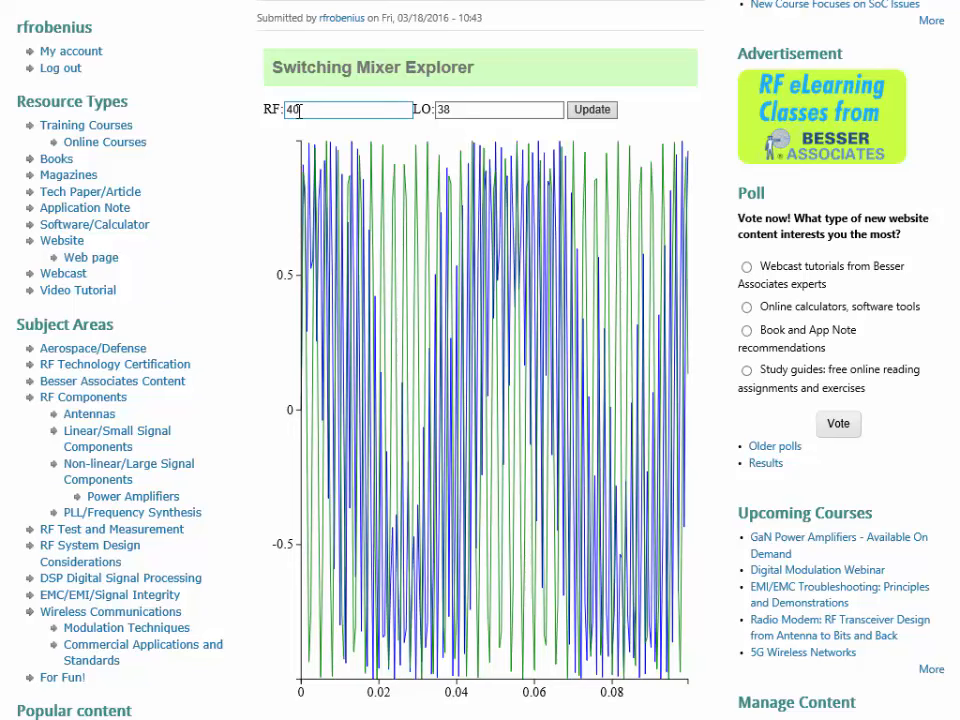
mouse_move(570, 272)
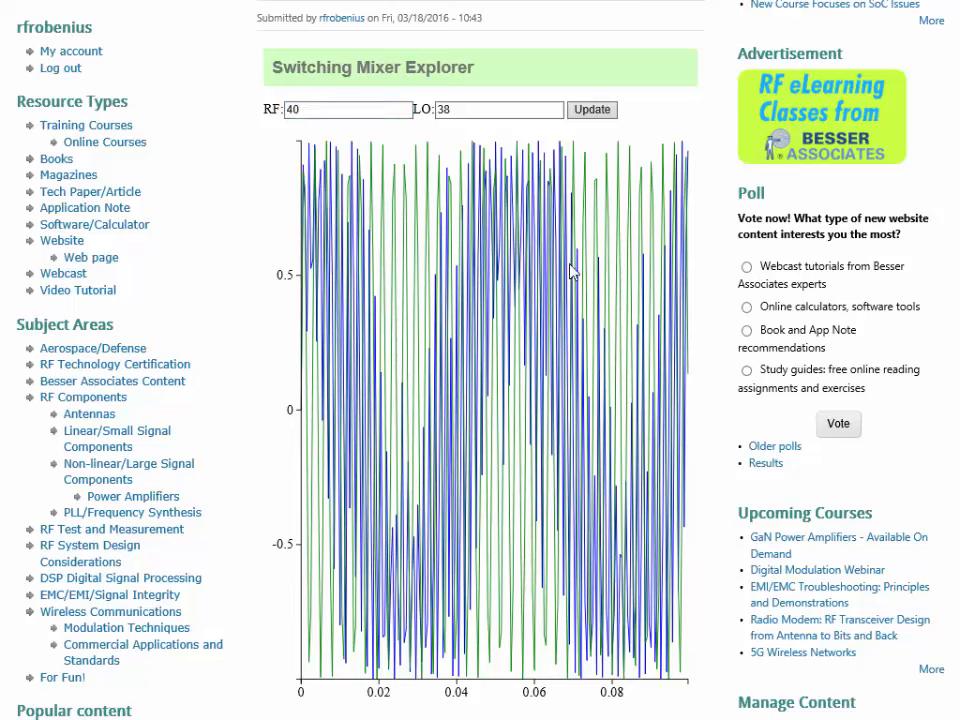
mouse_move(668, 470)
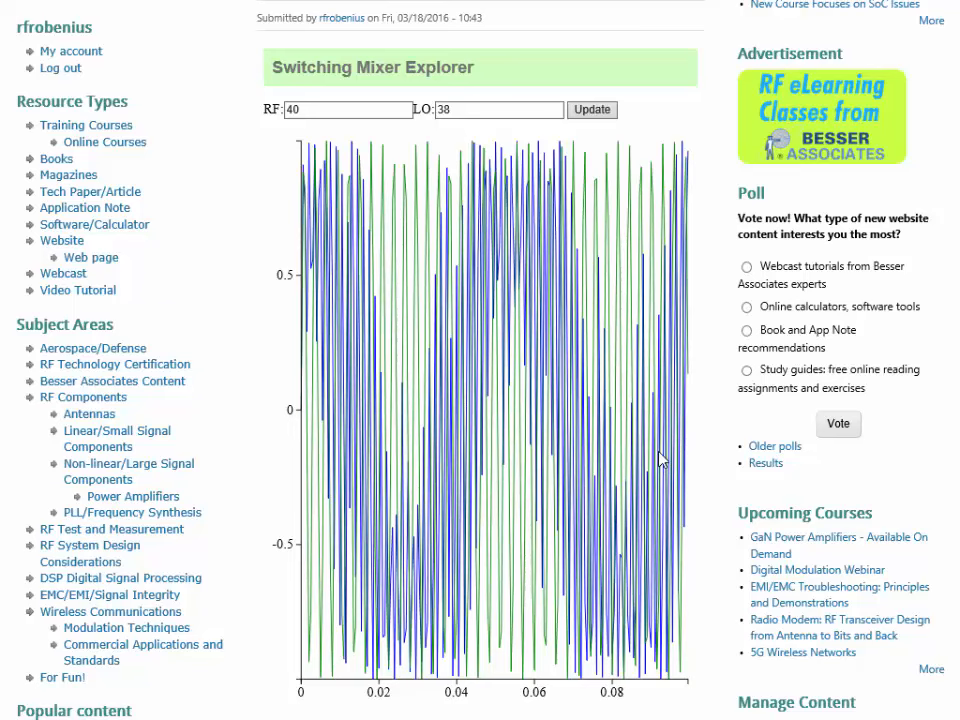
mouse_move(448, 336)
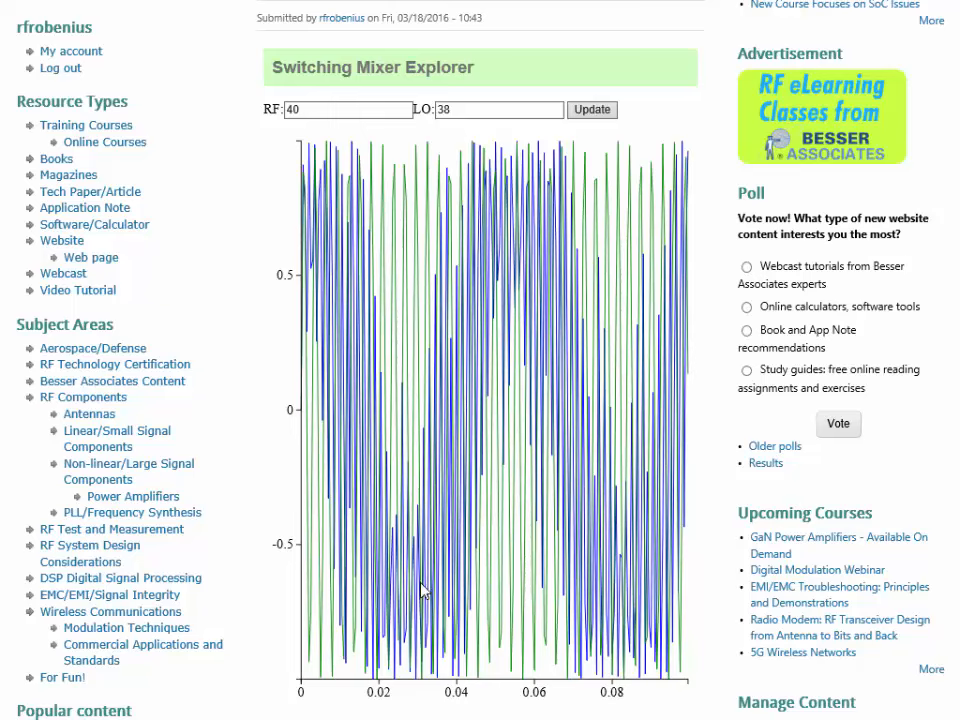
mouse_move(496, 242)
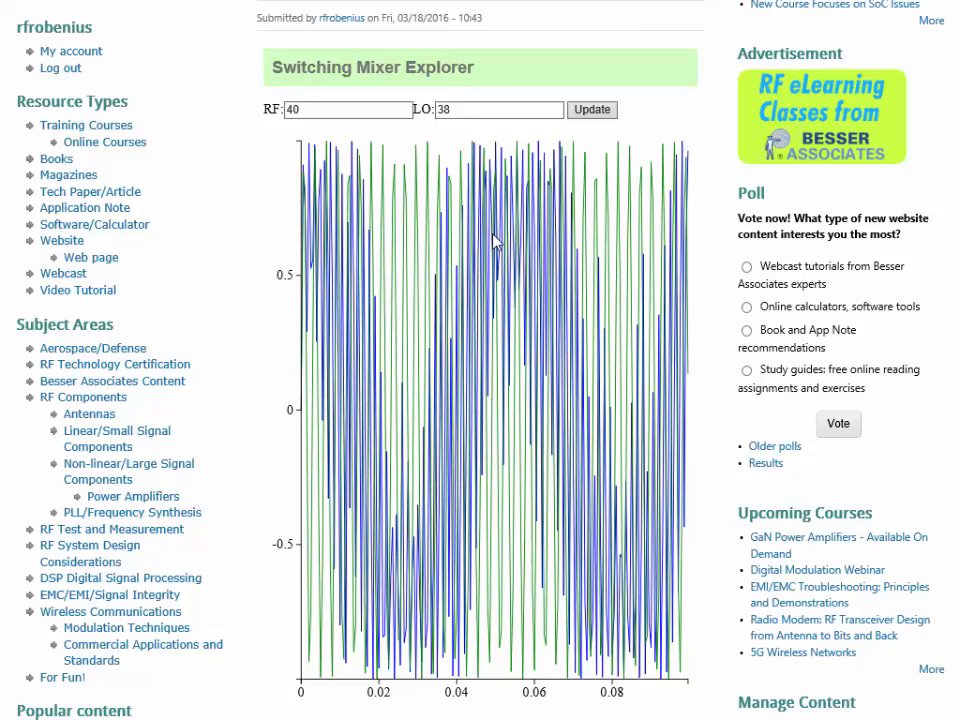
mouse_move(450, 390)
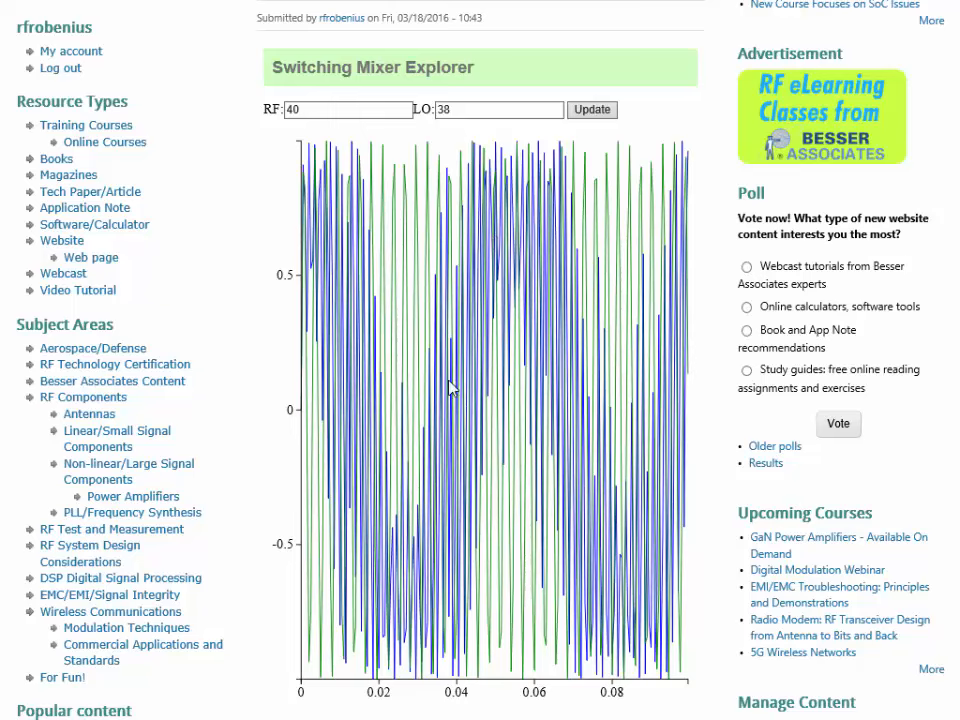
mouse_move(598, 548)
text(100)
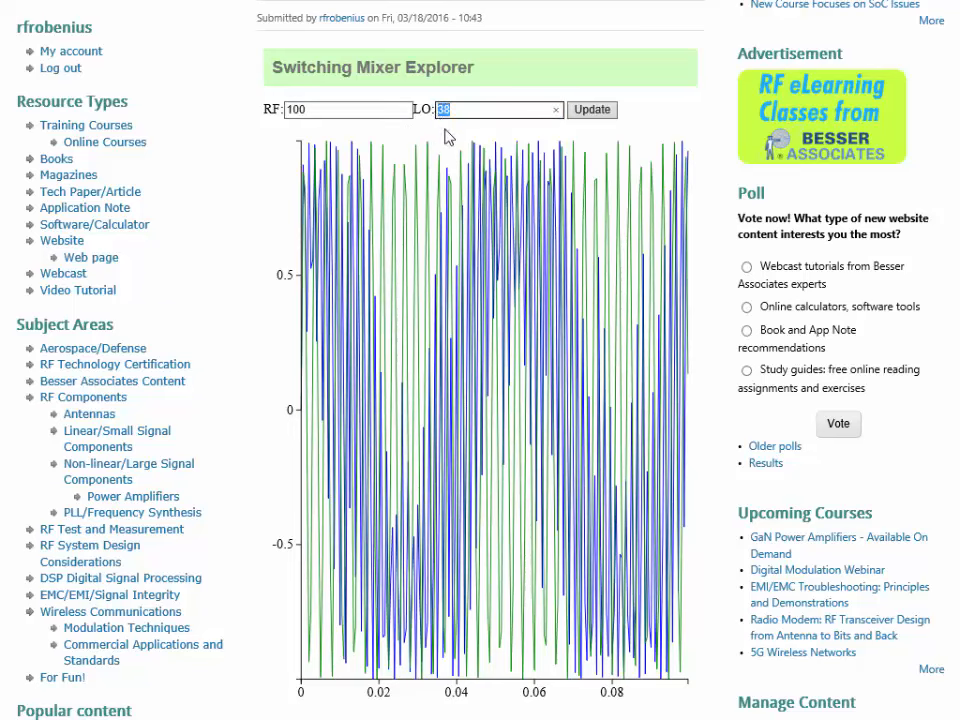
Step: Enter LO 95 and update to plot the RF 100 / LO 95 waveforms
text(95)
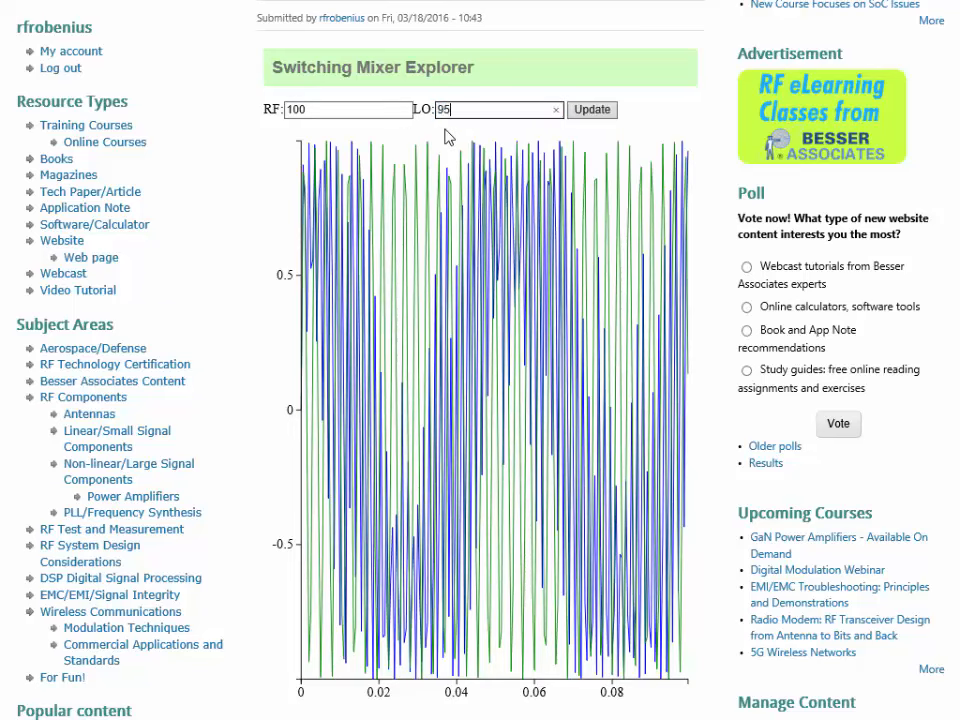
click(592, 108)
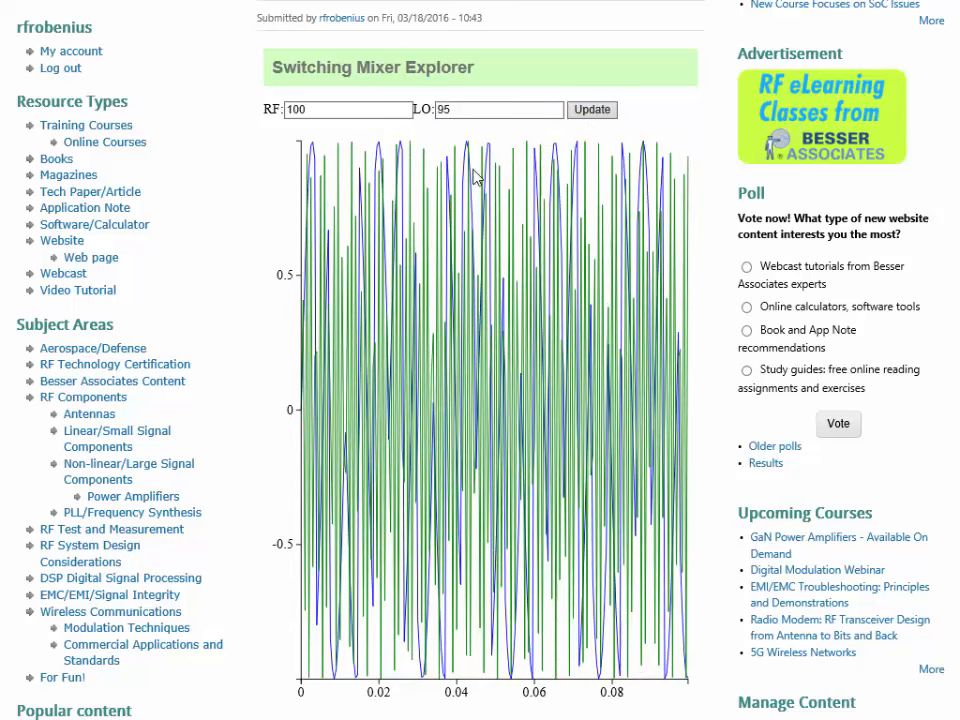
mouse_move(692, 506)
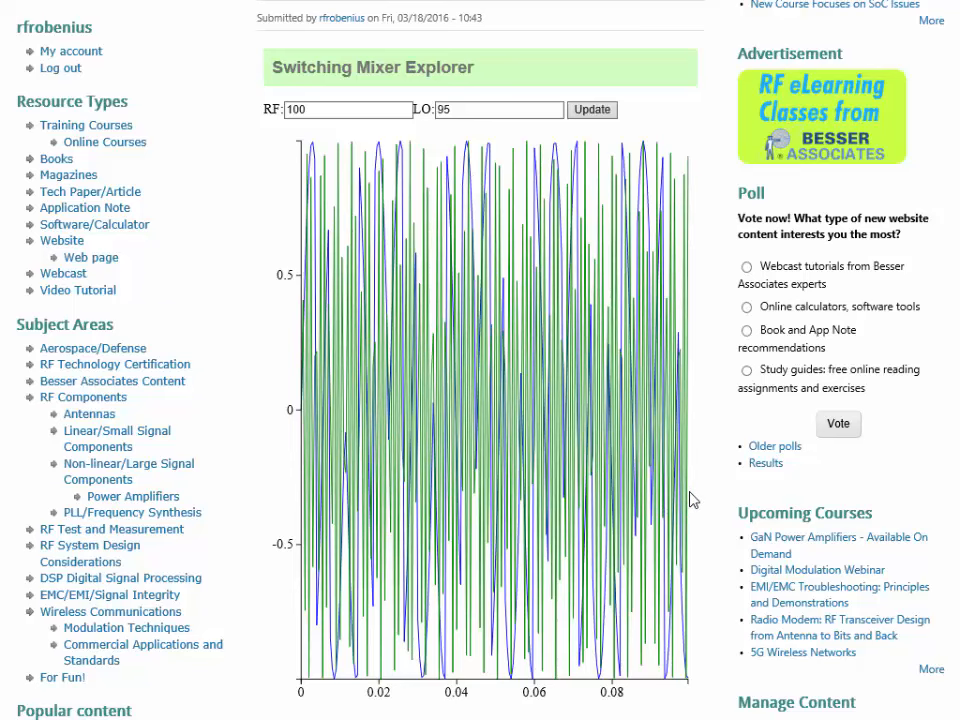
mouse_move(702, 496)
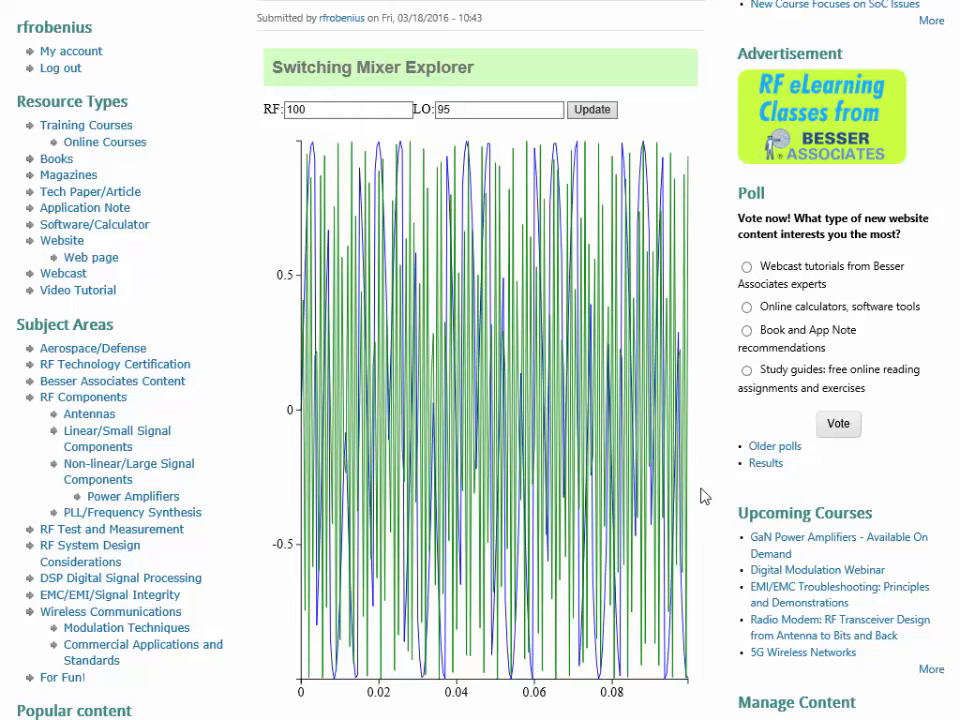
mouse_move(458, 456)
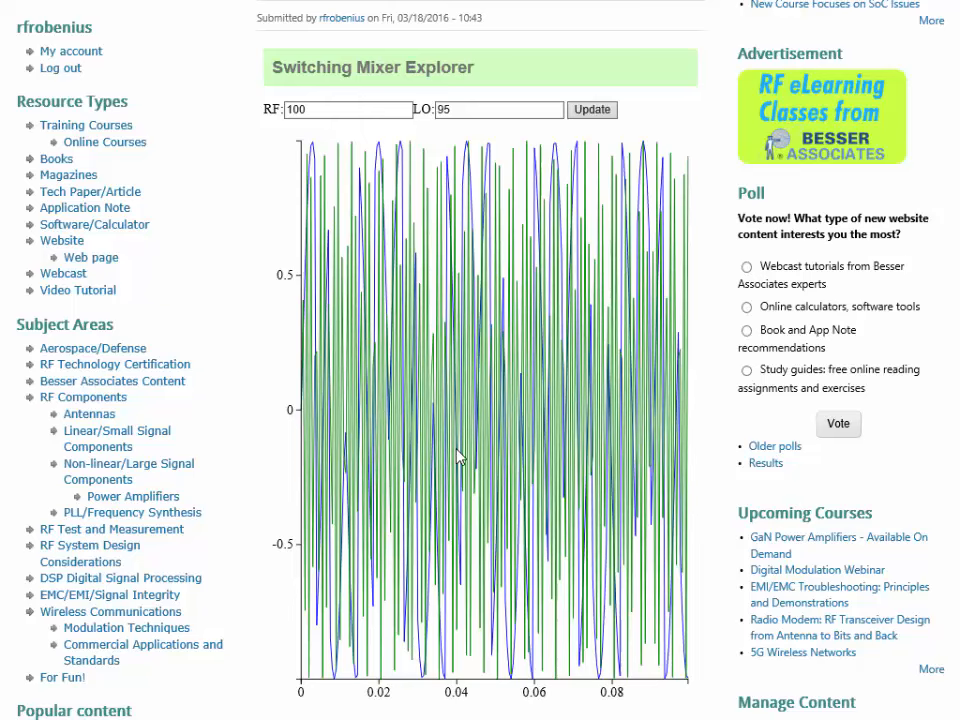
mouse_move(210, 476)
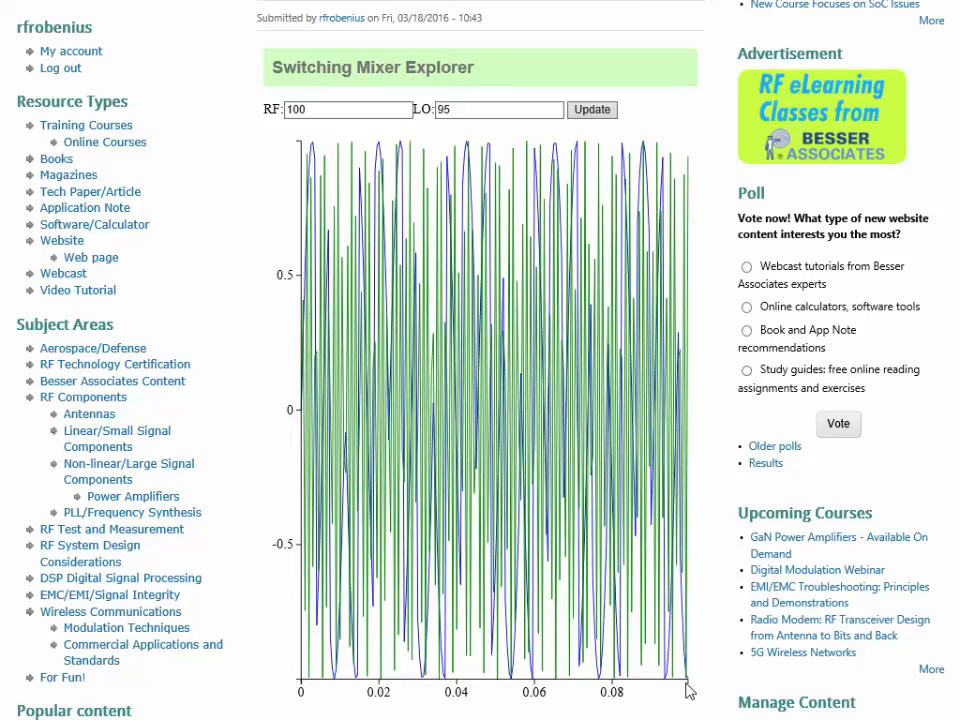
mouse_move(292, 624)
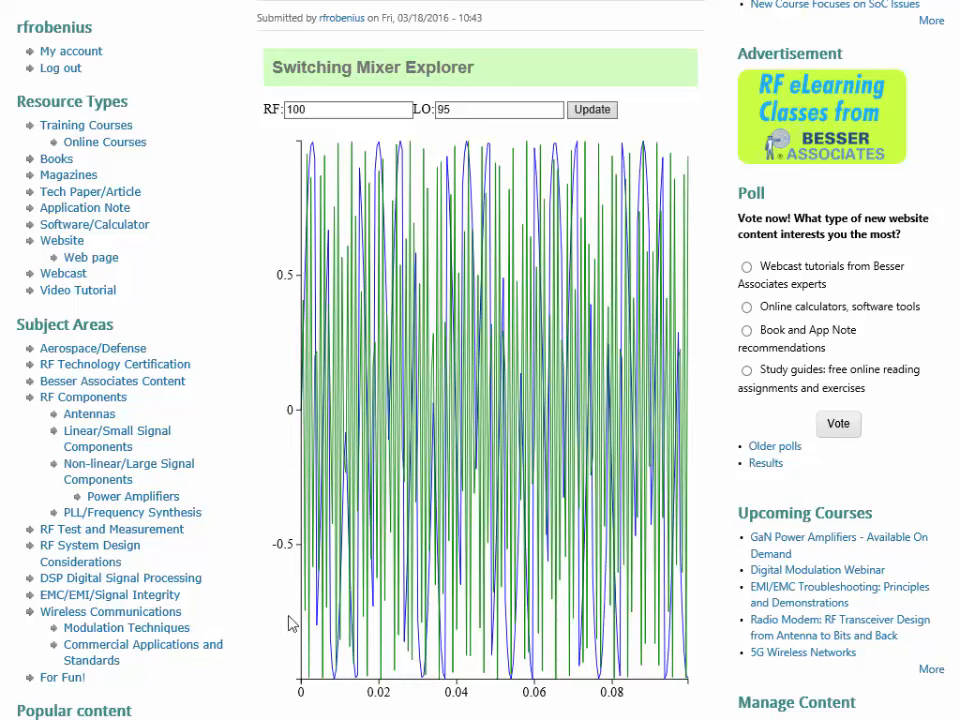
mouse_move(660, 680)
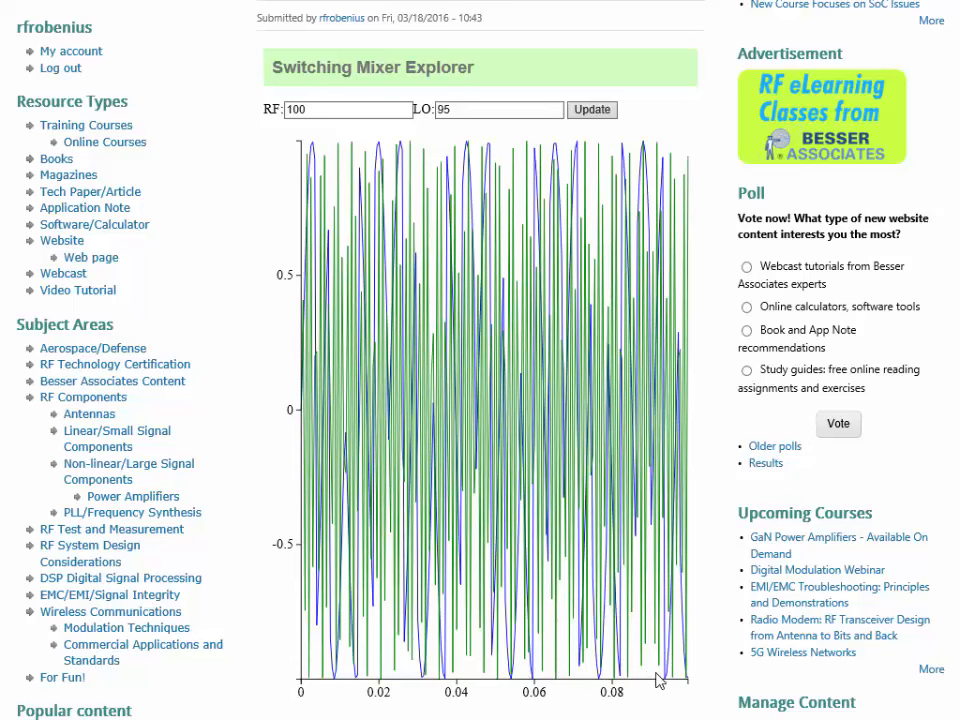
mouse_move(688, 682)
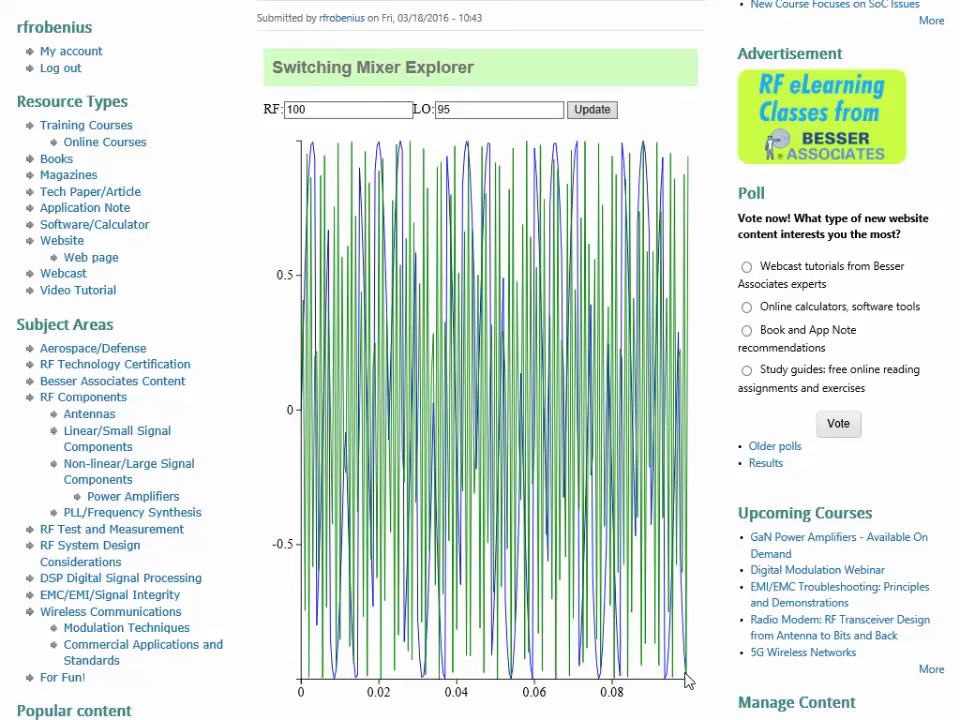
mouse_move(318, 432)
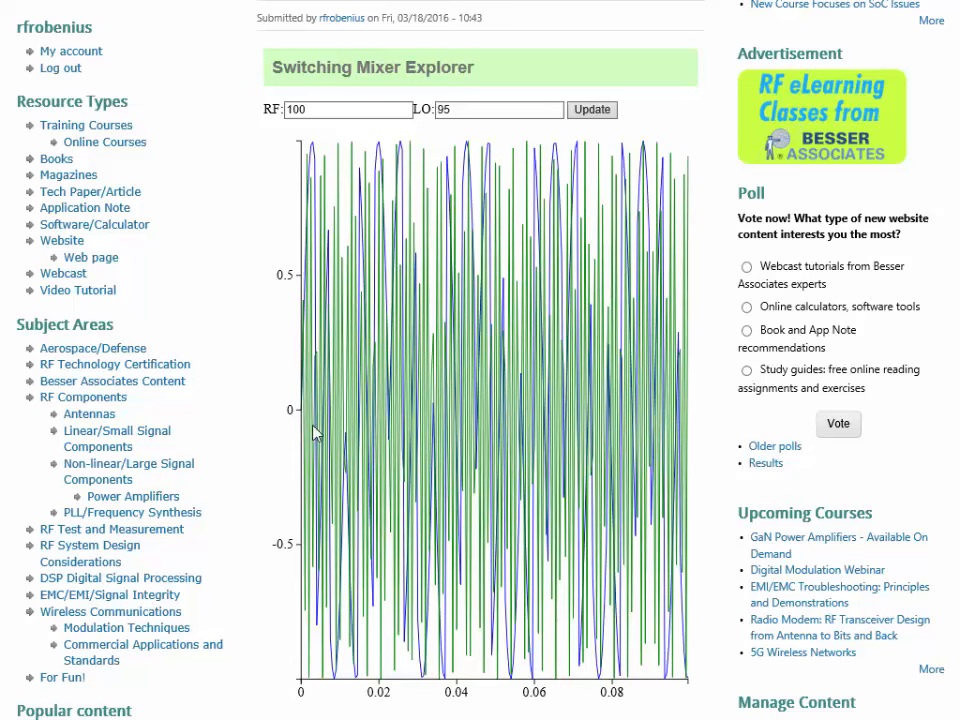
mouse_move(702, 414)
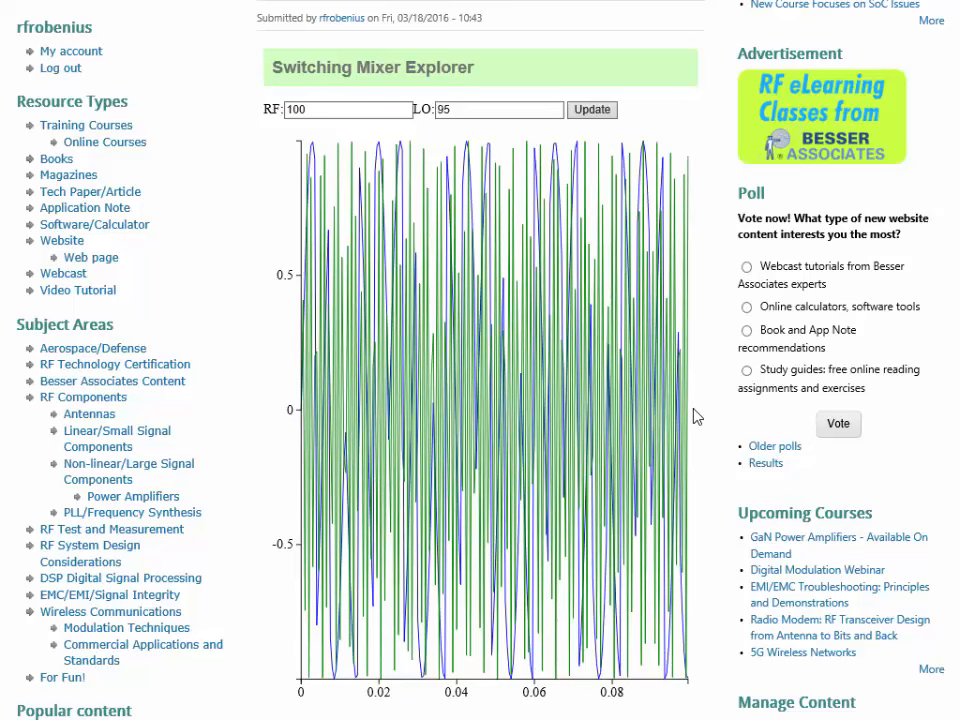
Step: Replace RF 100 with 10, set LO to 9, and update to replot
click(348, 110)
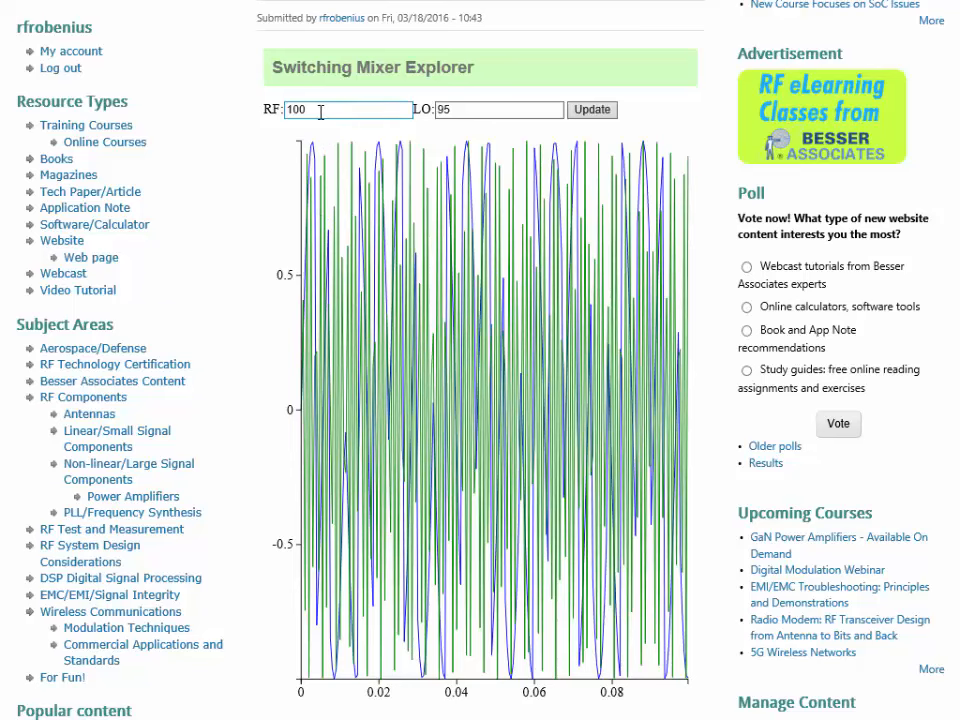
click(344, 110)
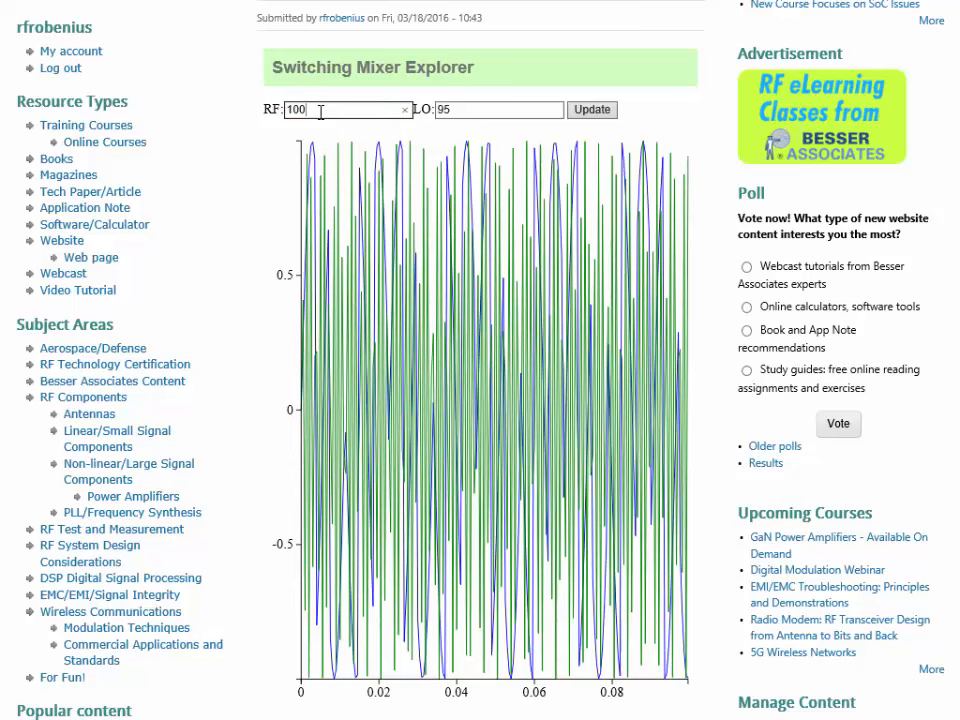
key(Backspace)
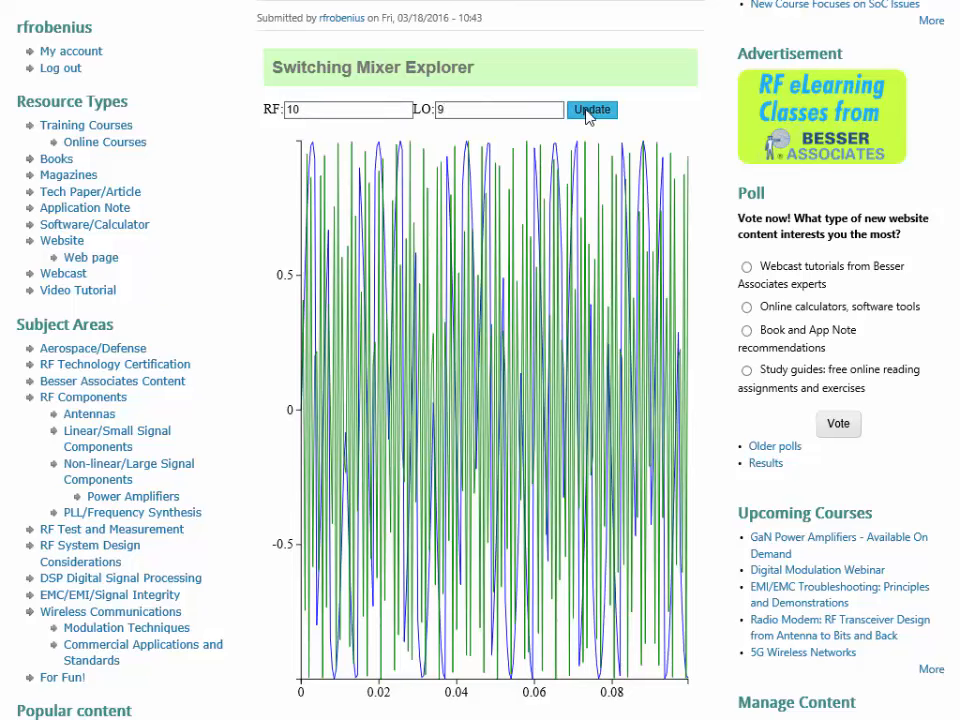
click(592, 110)
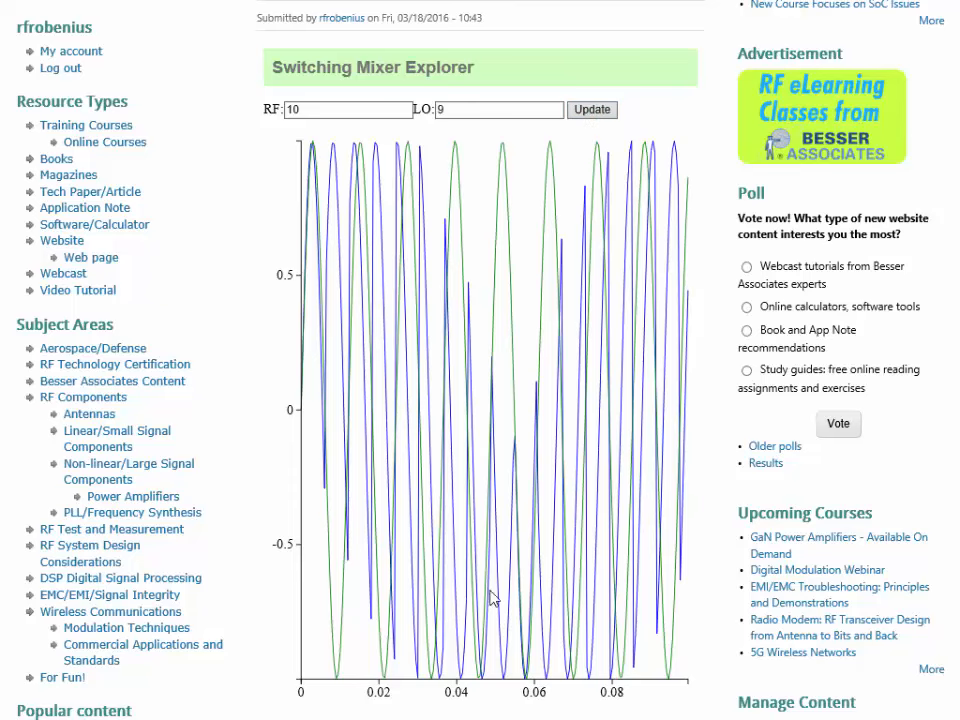
mouse_move(352, 340)
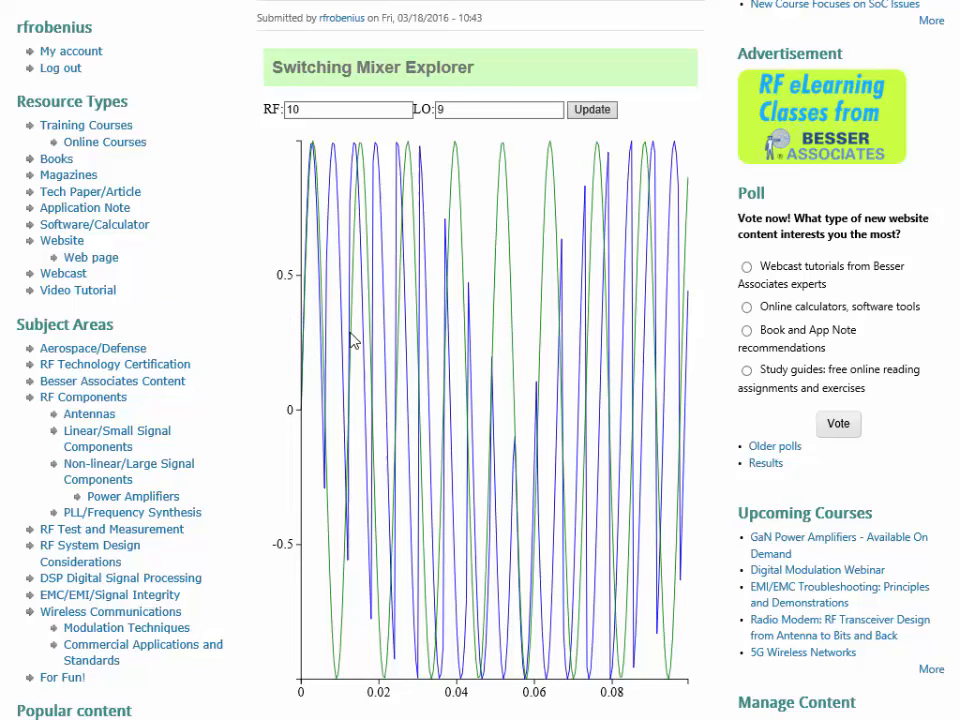
mouse_move(270, 372)
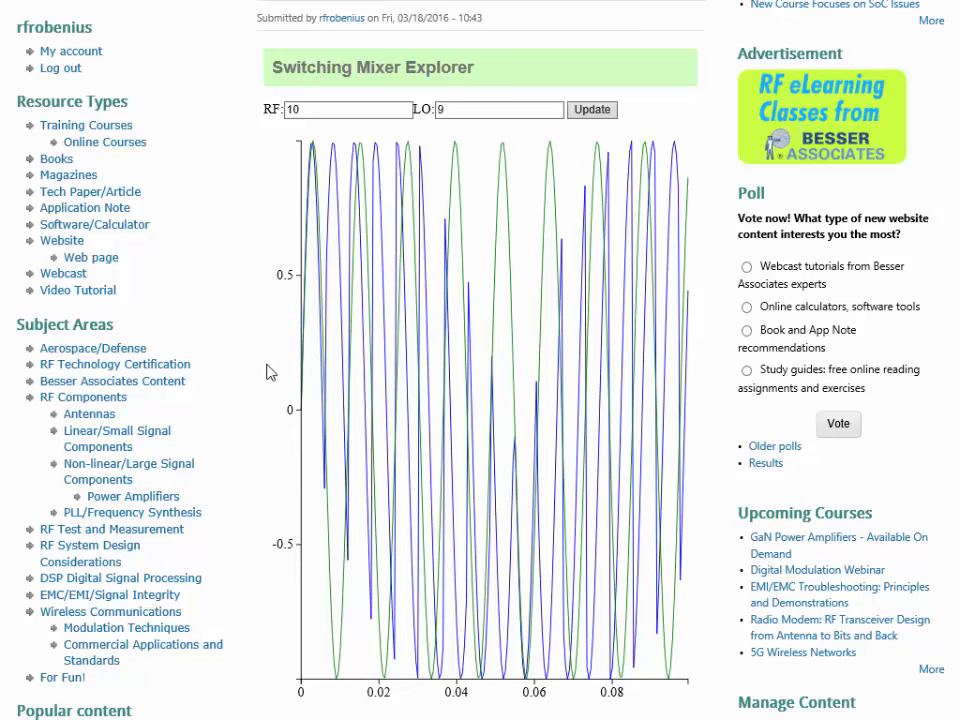
mouse_move(380, 400)
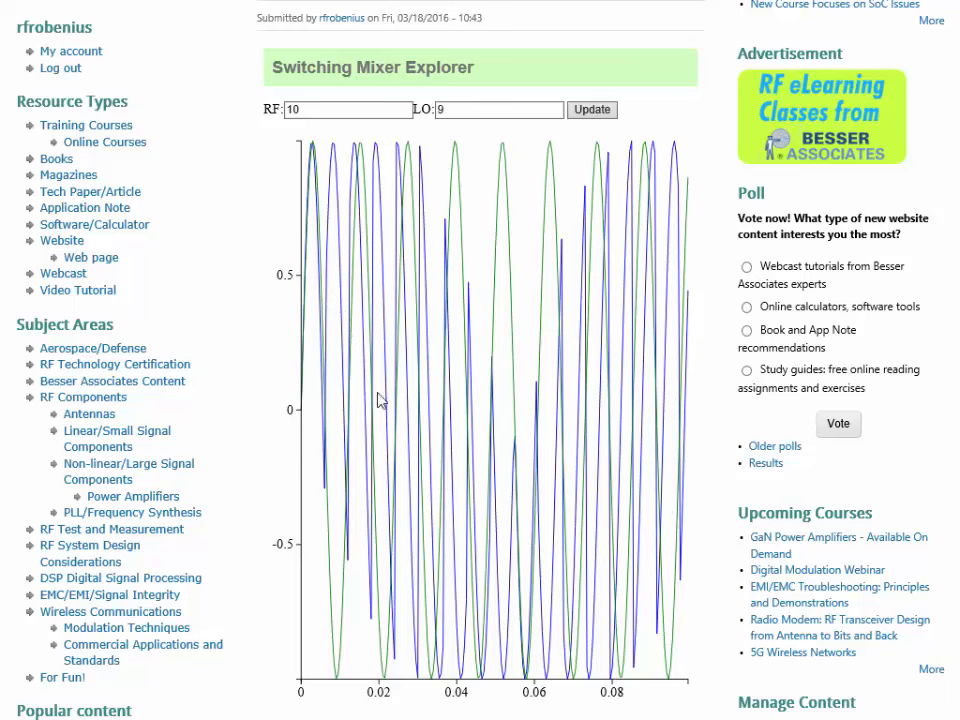
mouse_move(660, 468)
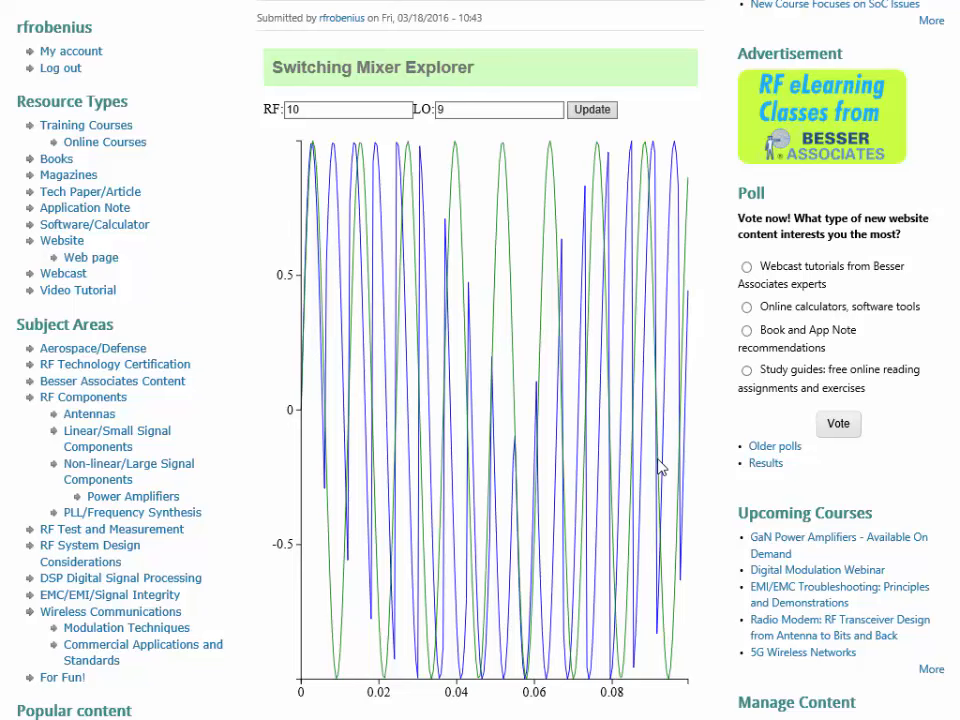
mouse_move(464, 472)
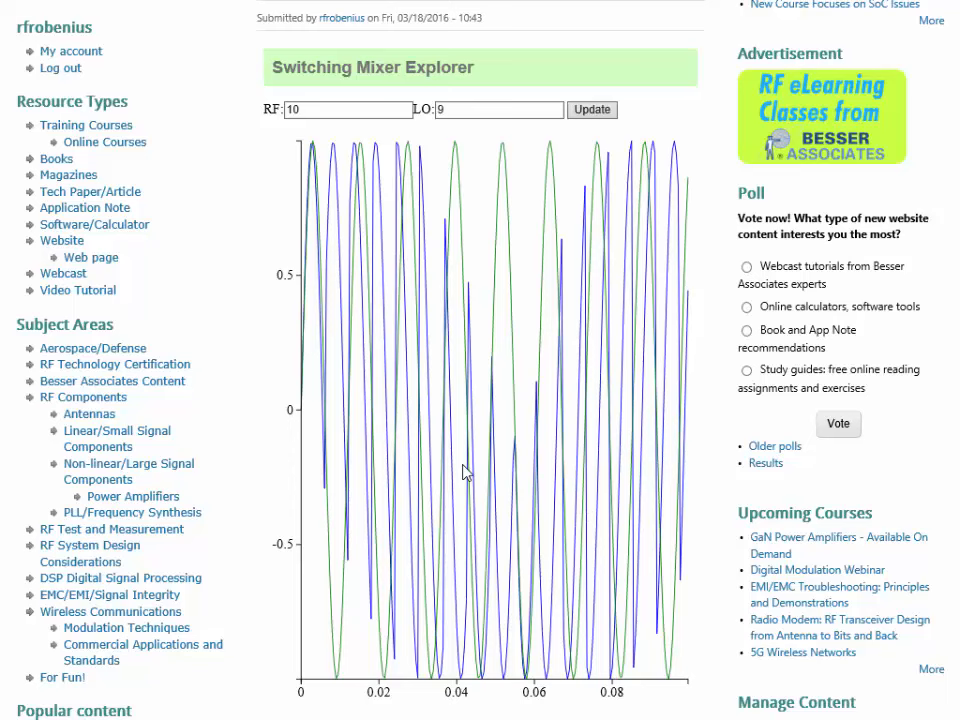